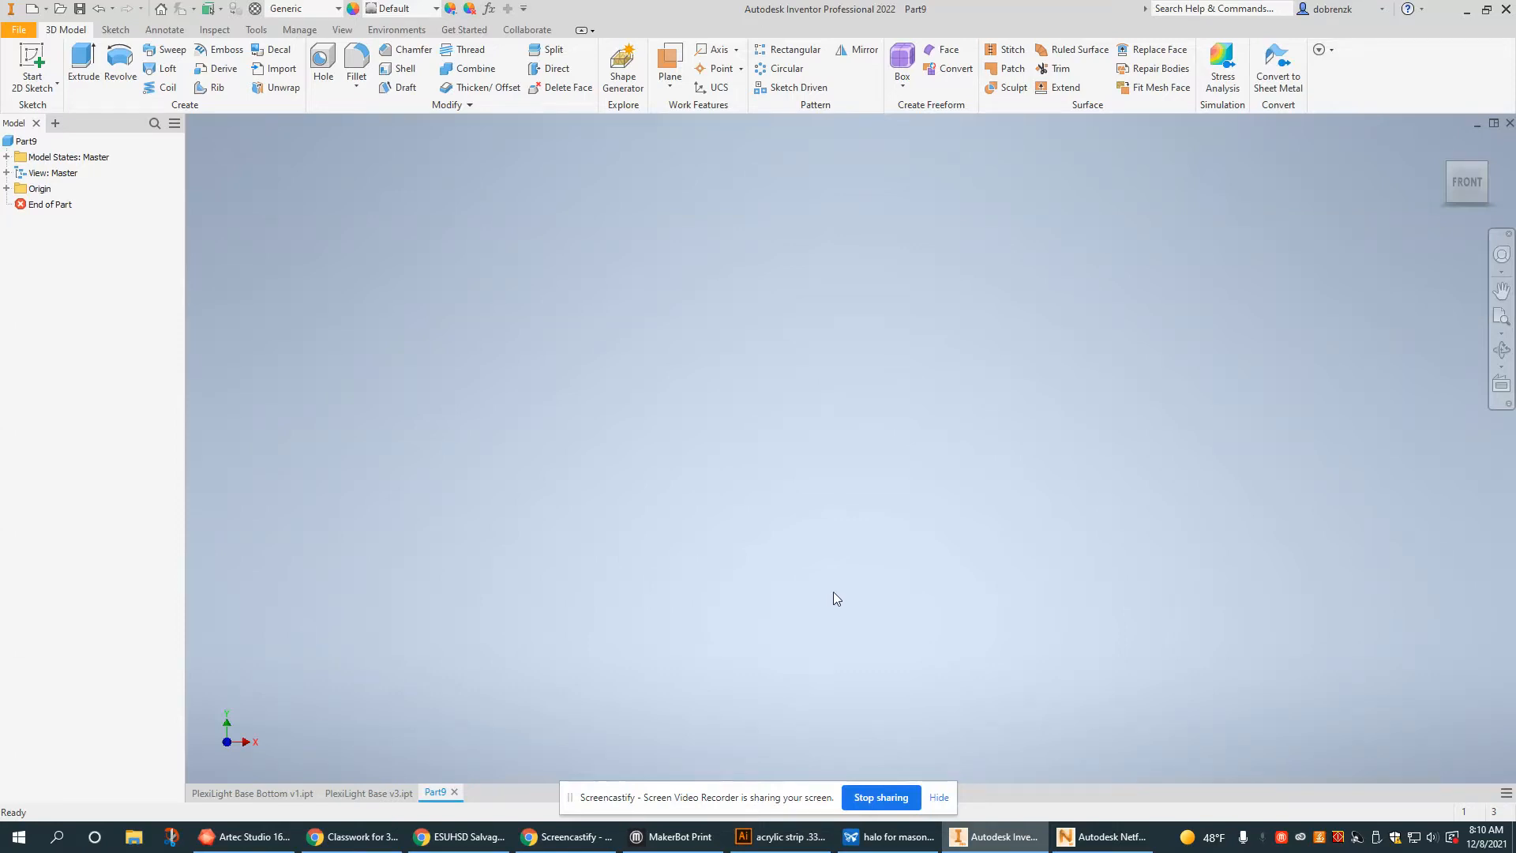
mouse_move(390, 420)
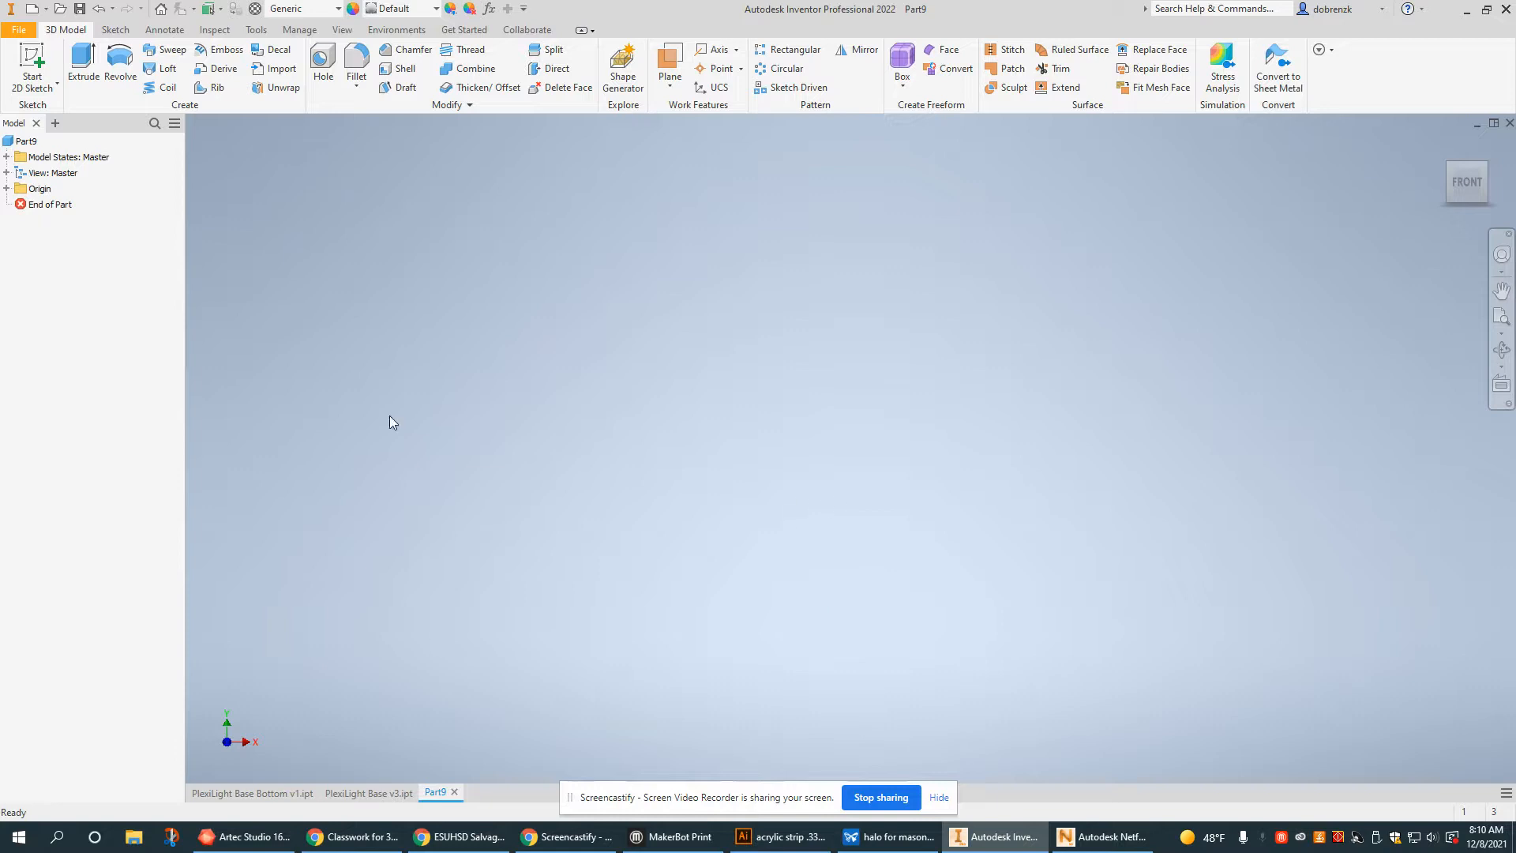
mouse_move(29, 56)
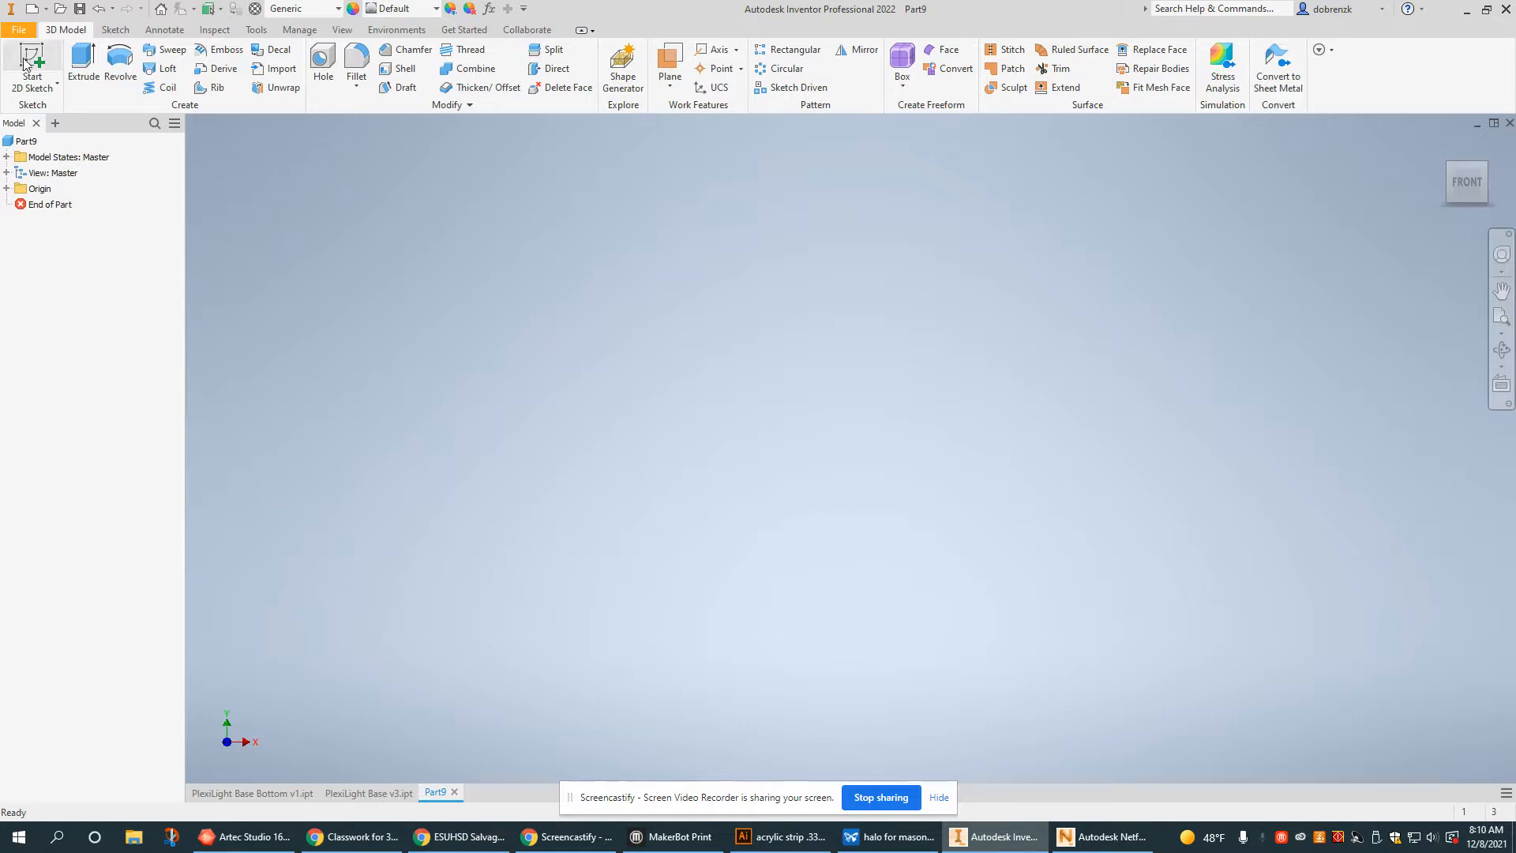
Sketch a 6-sided polygon centred on the origin on a base plane and finish Sketch1.
click(25, 56)
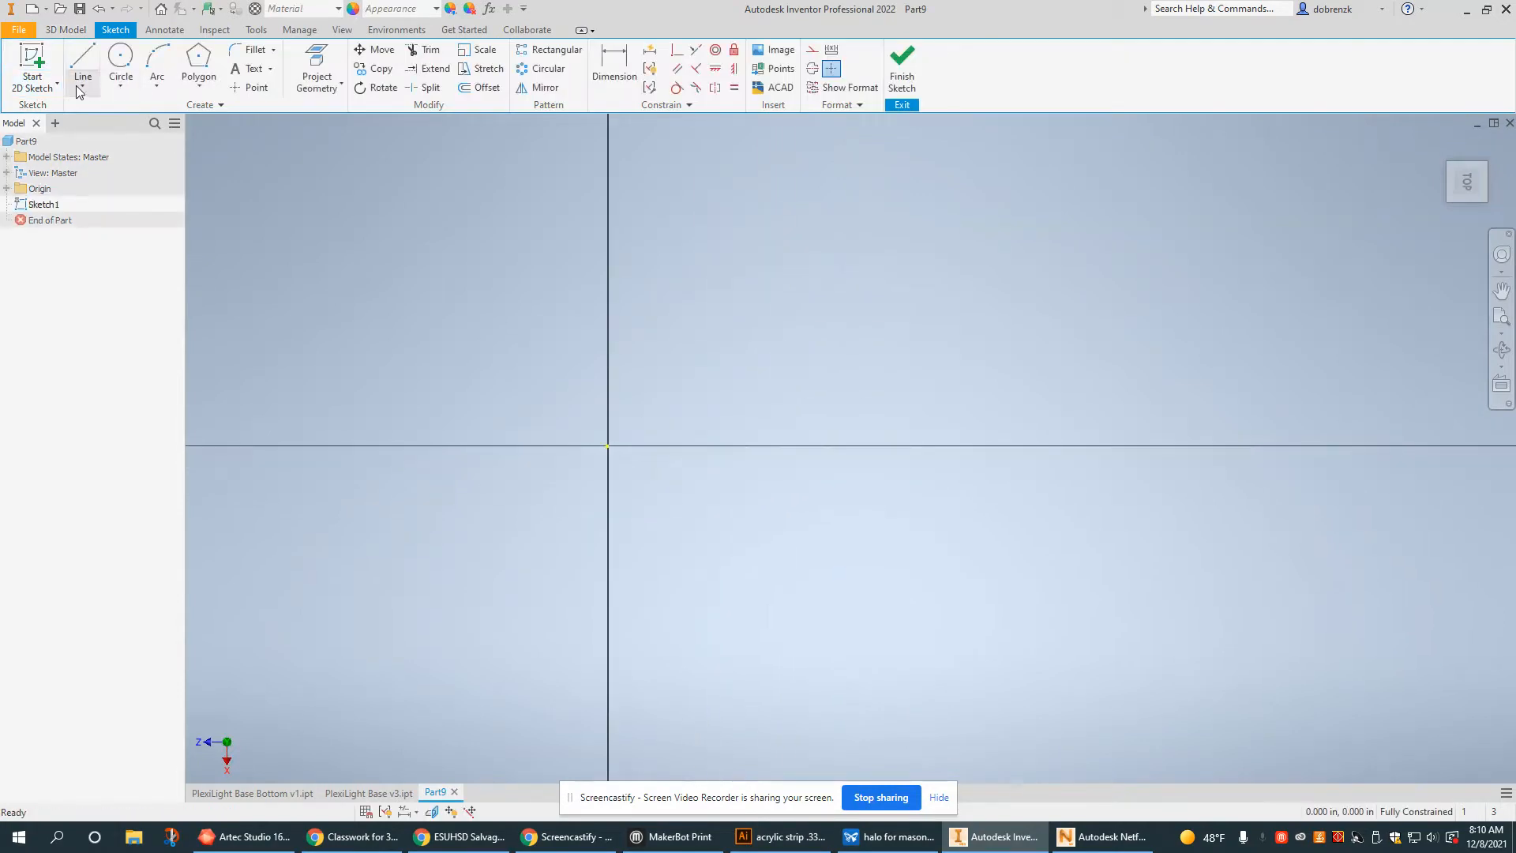
click(198, 65)
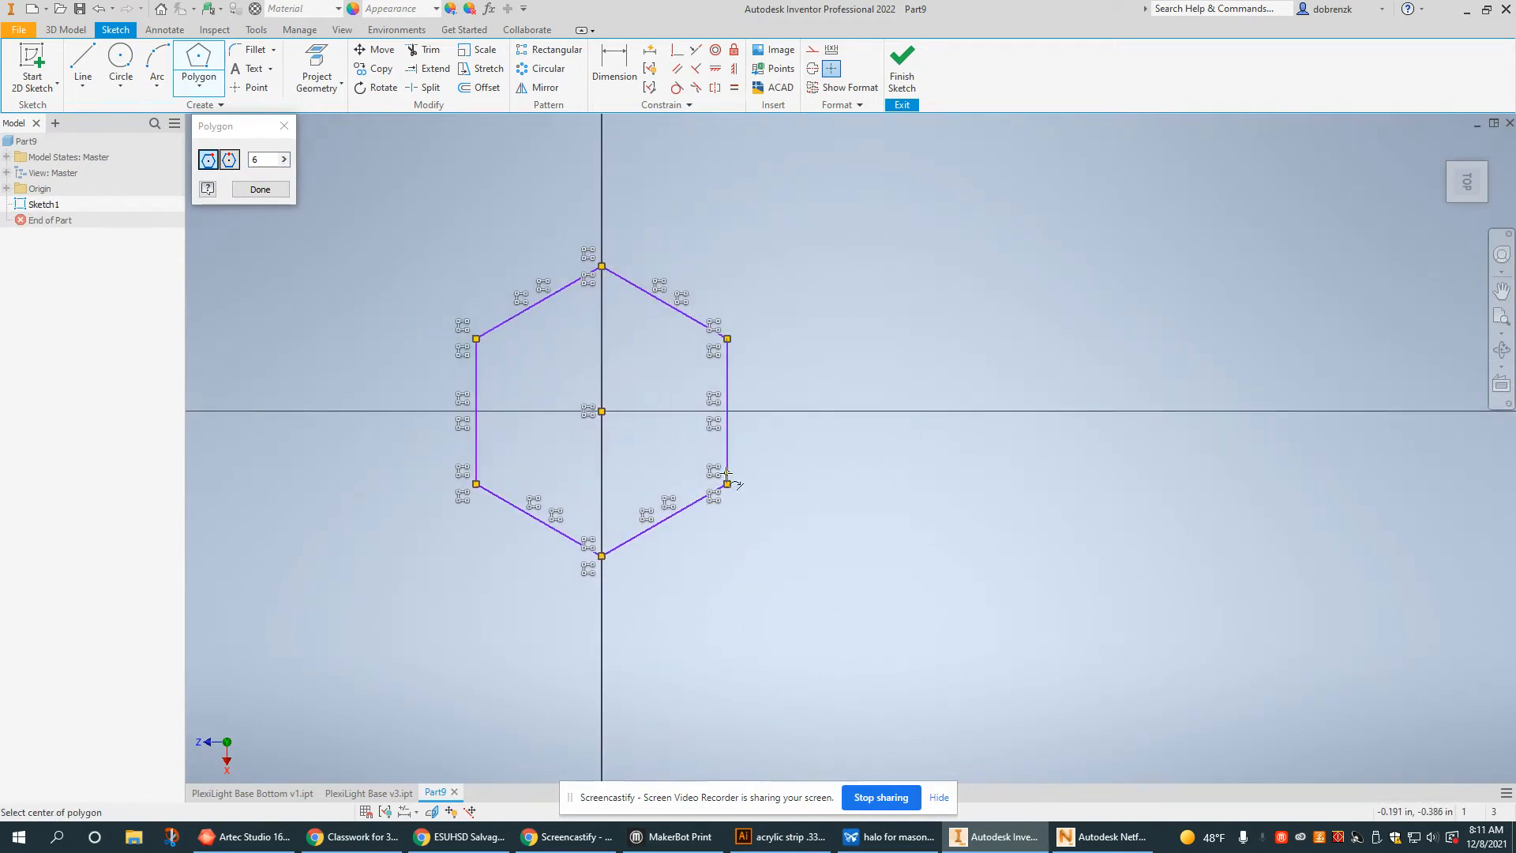
mouse_move(826, 395)
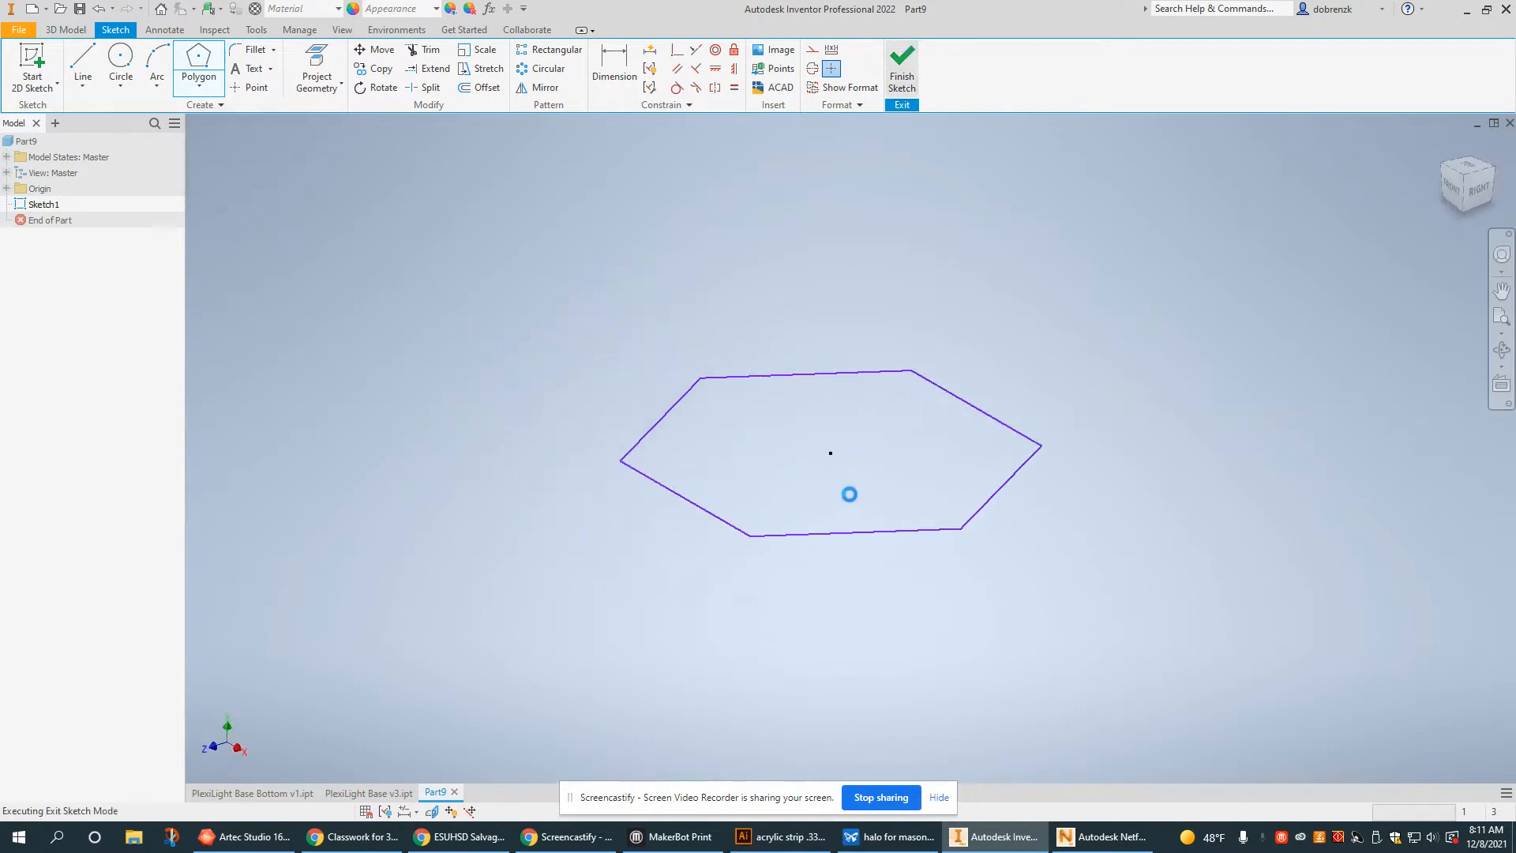
click(902, 63)
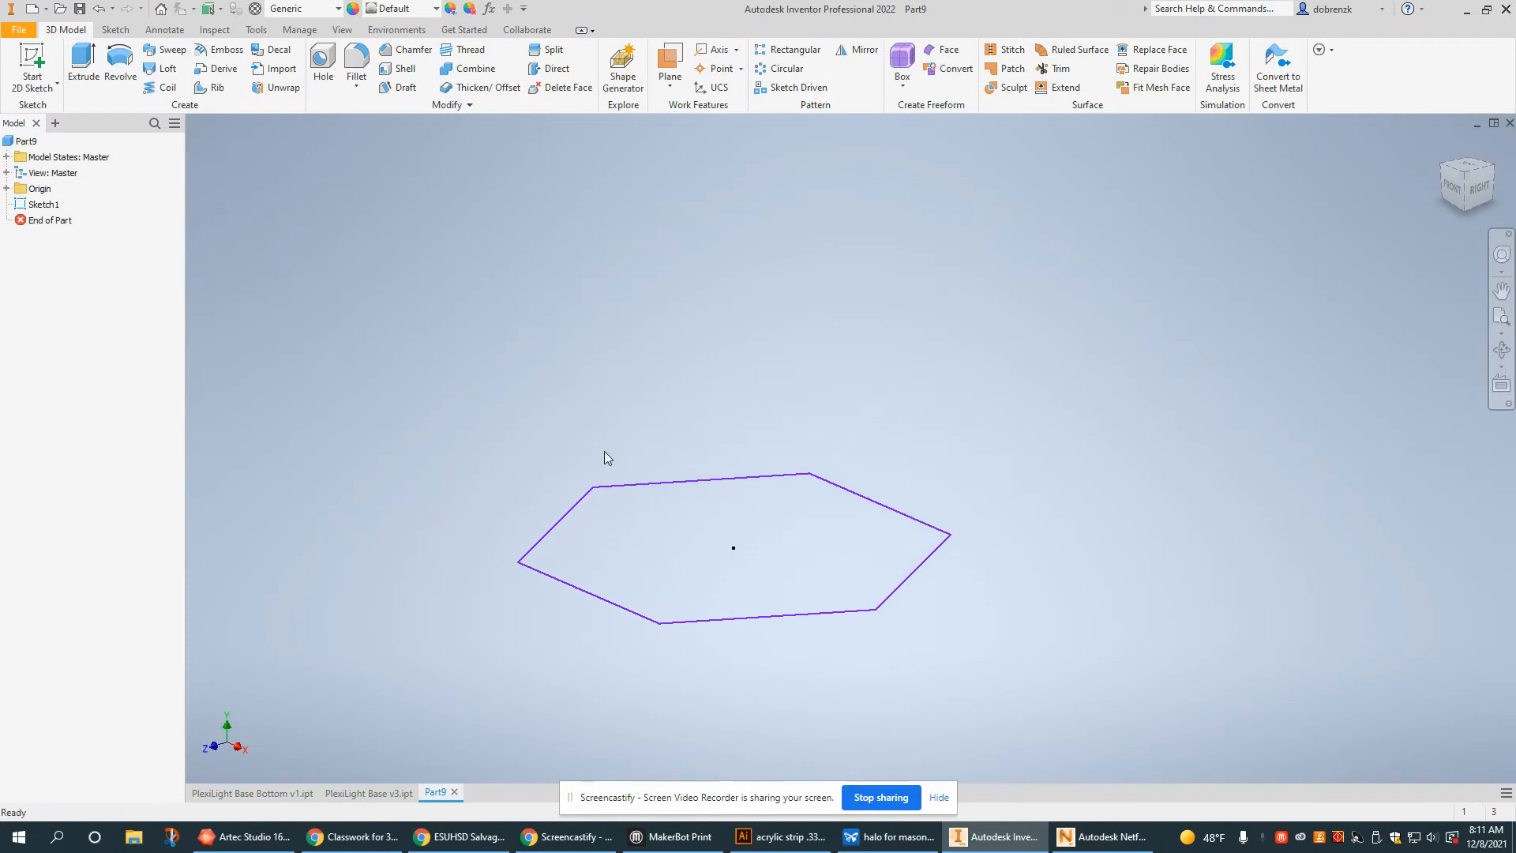
Preview a work plane offset 1.125 in above the hexagon's origin plane.
click(57, 219)
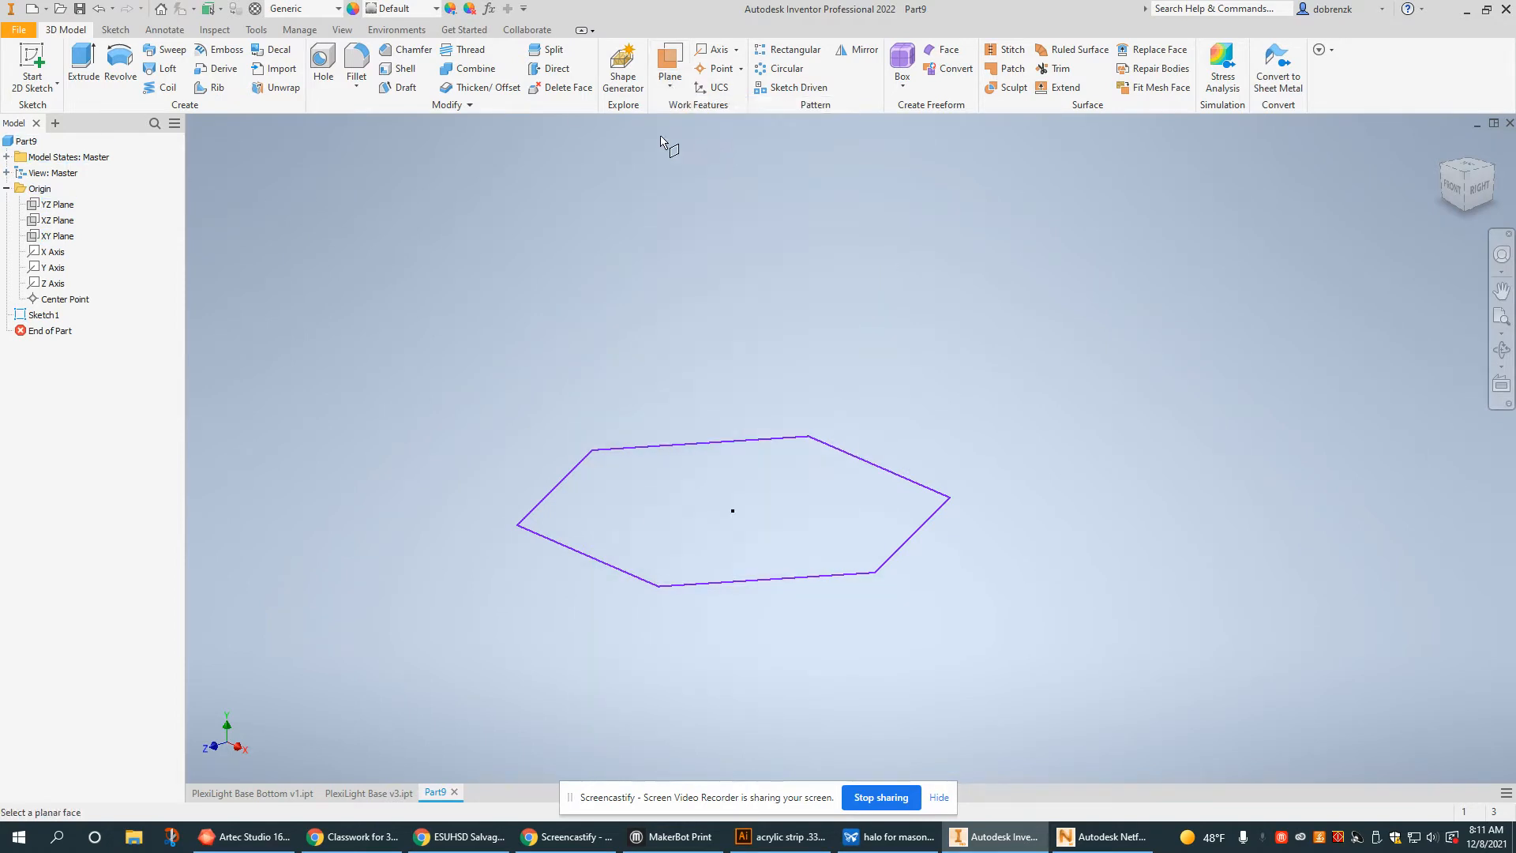
click(57, 219)
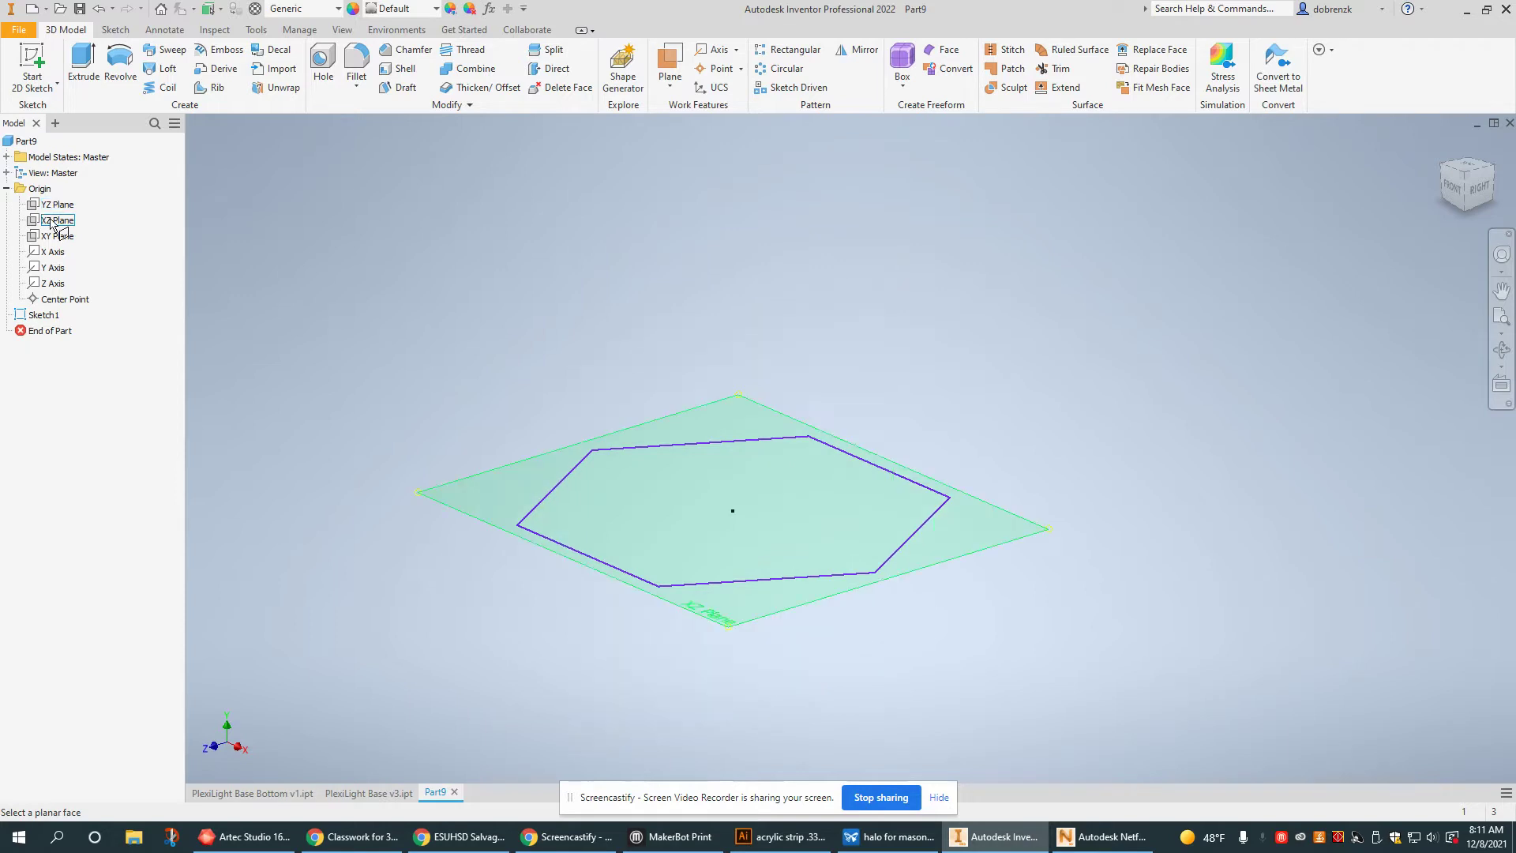
click(669, 62)
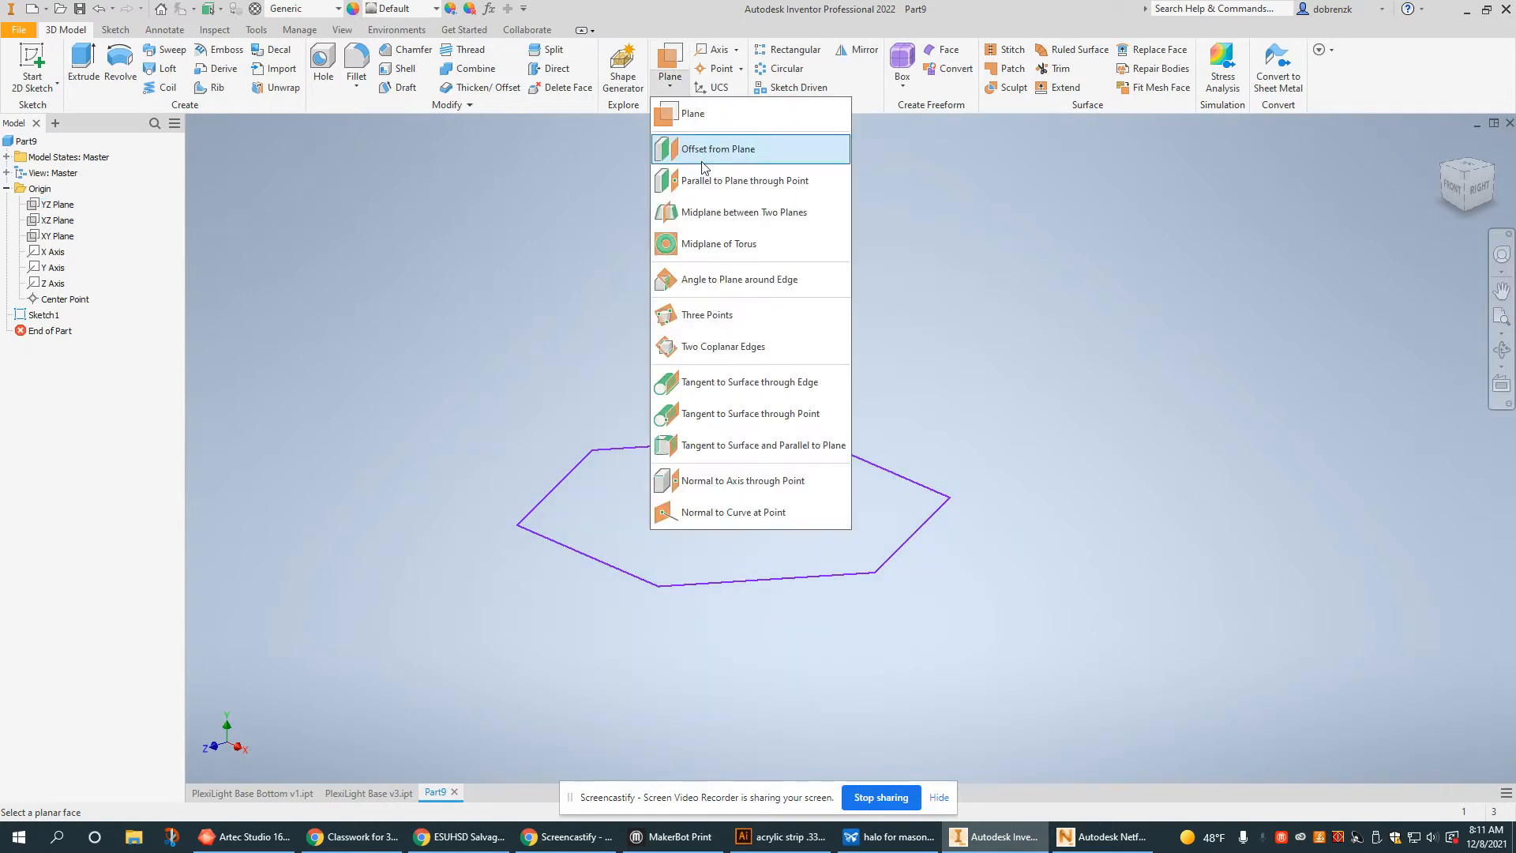
mouse_move(711, 153)
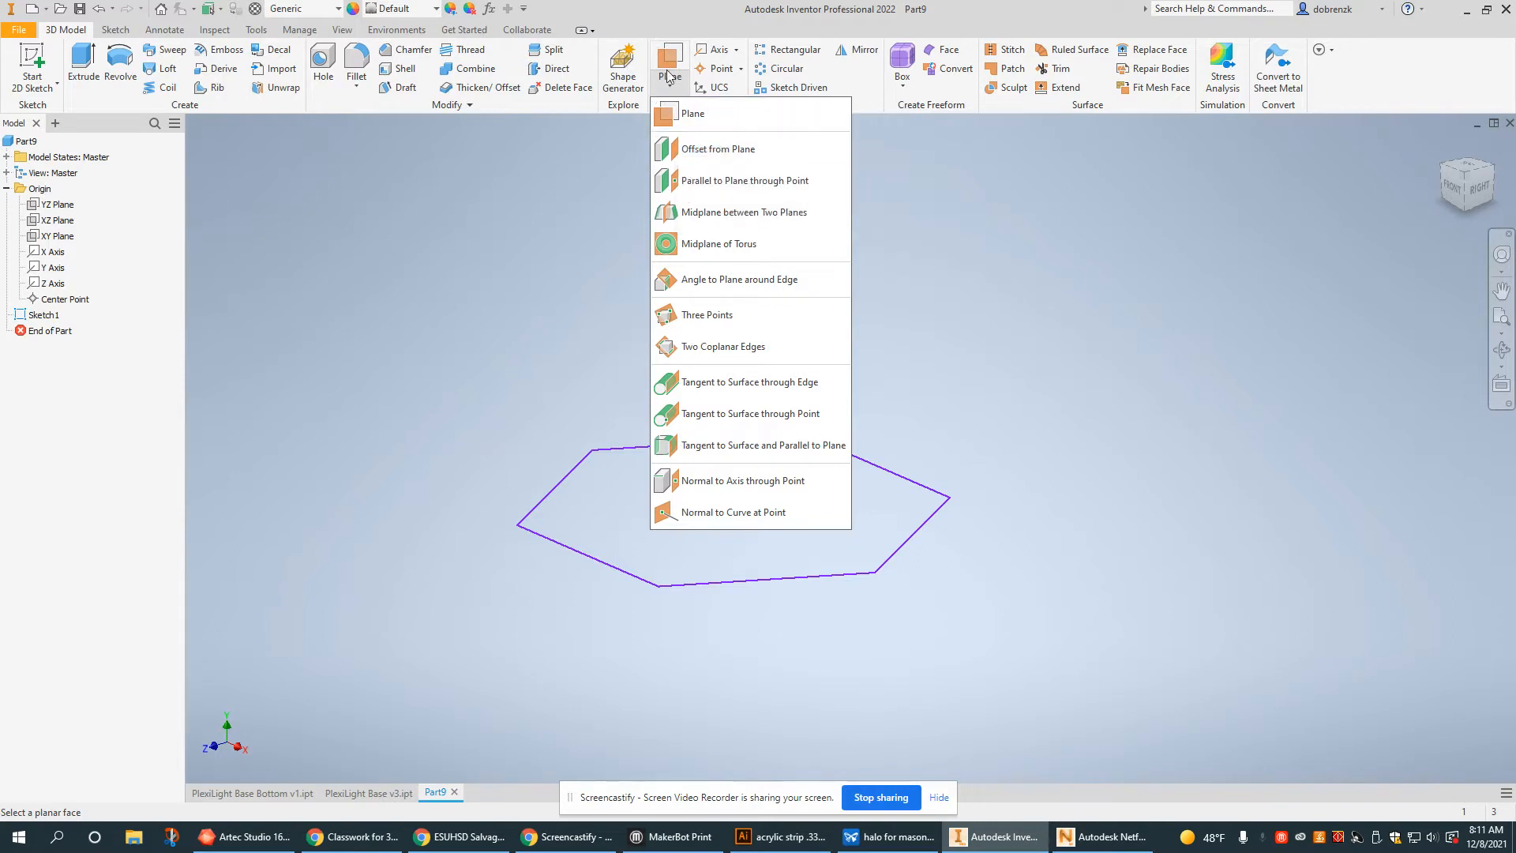
click(52, 219)
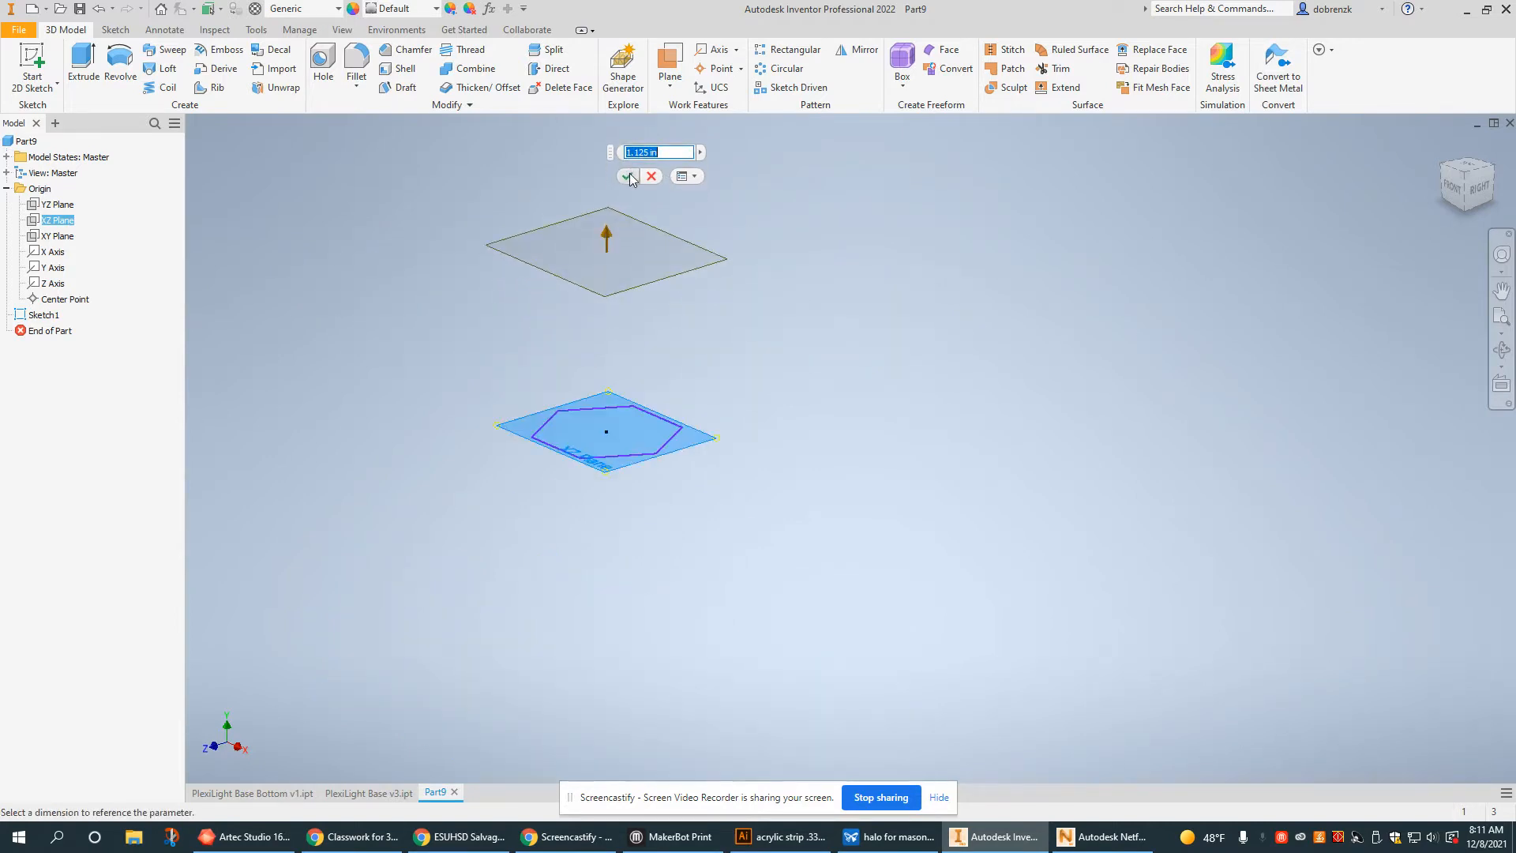
Confirm Work Plane1 and finish a centre rectangle as Sketch2 on it above the hexagon.
click(628, 175)
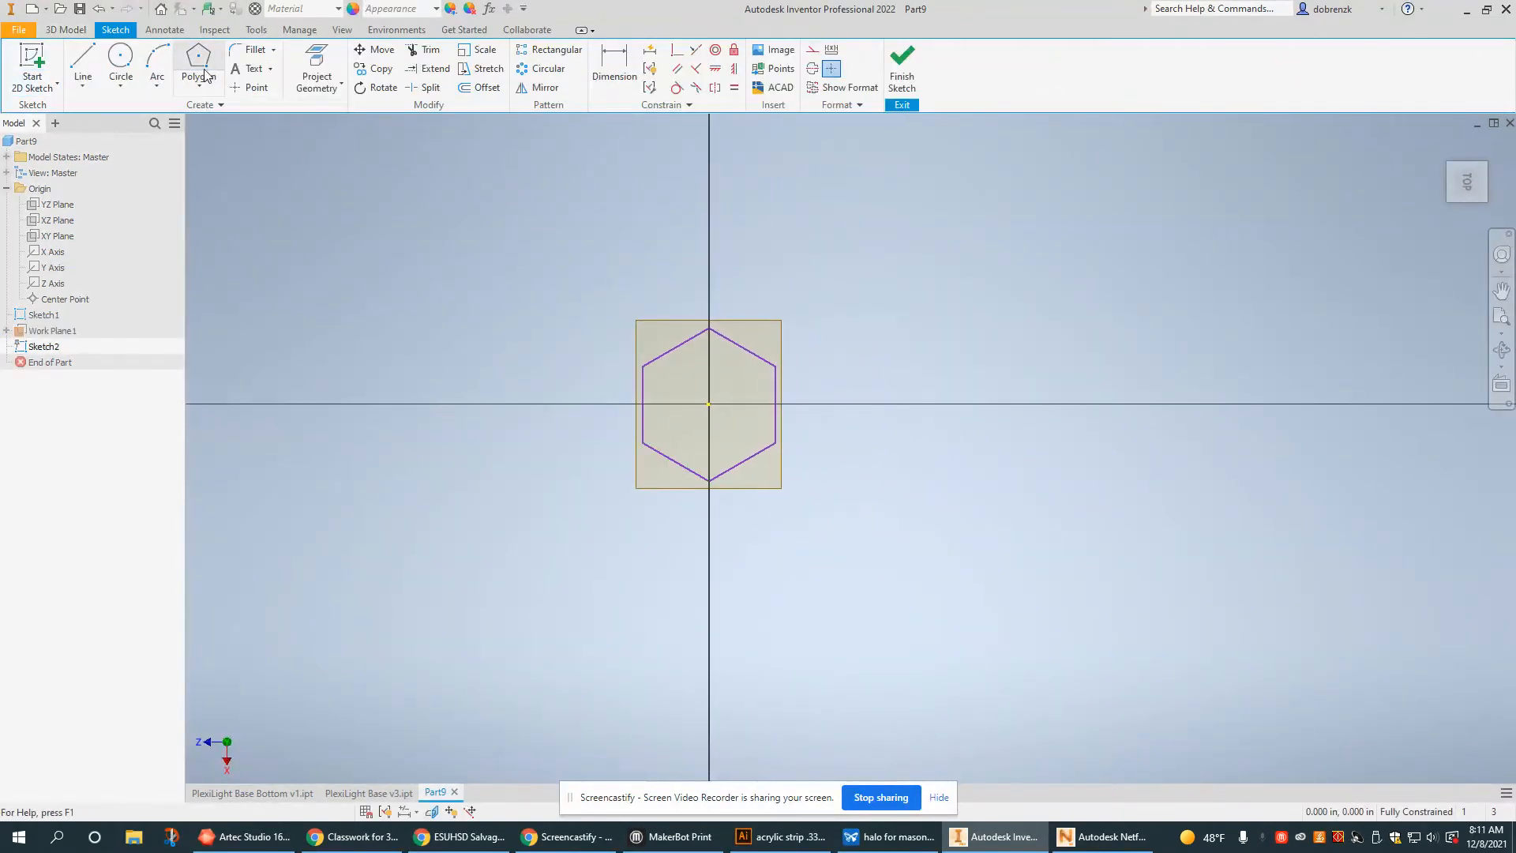
click(215, 76)
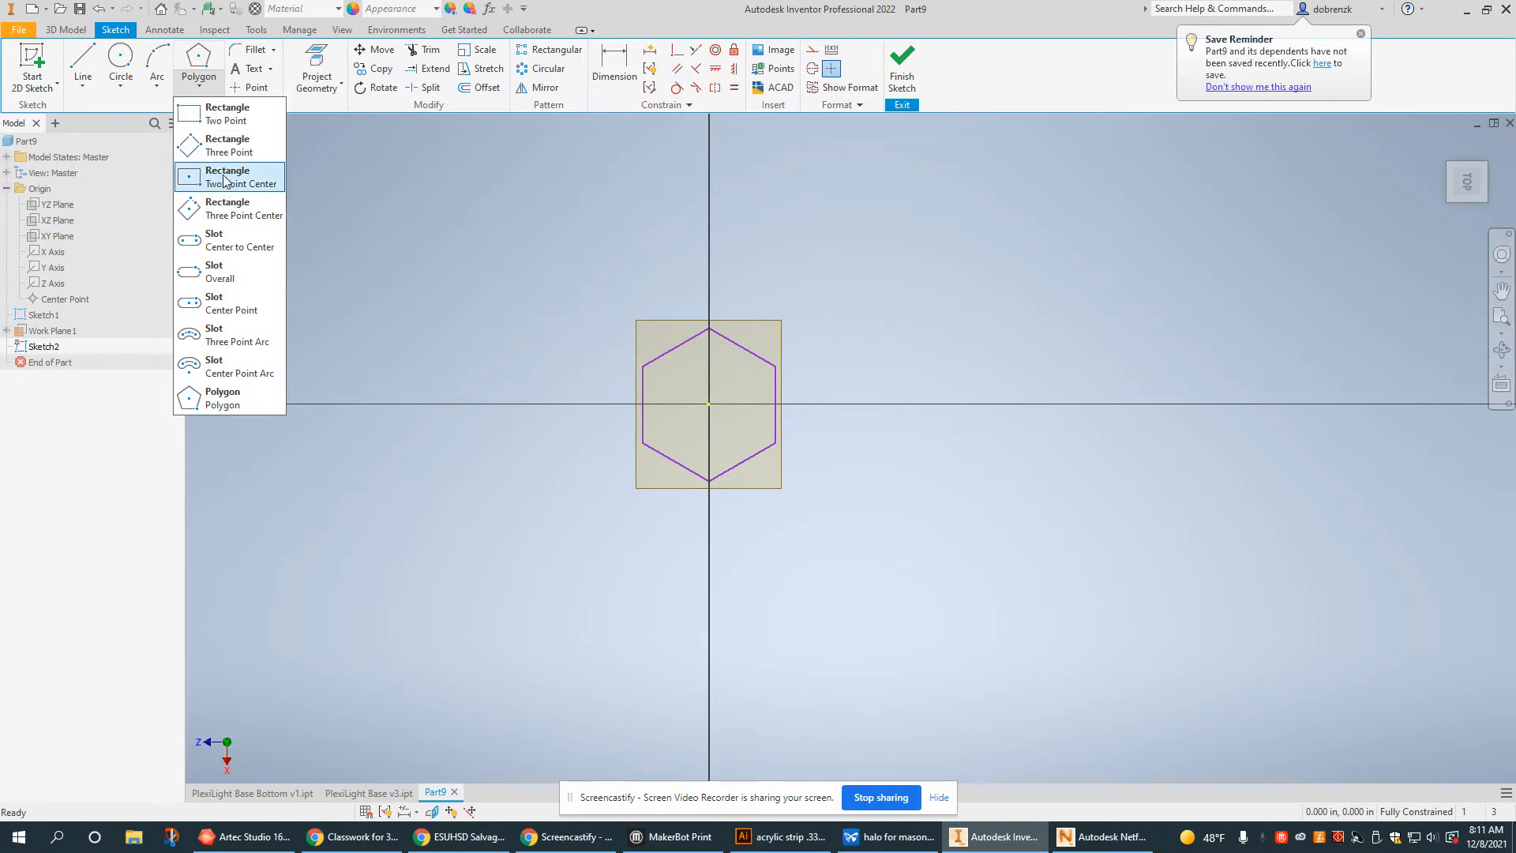
click(229, 177)
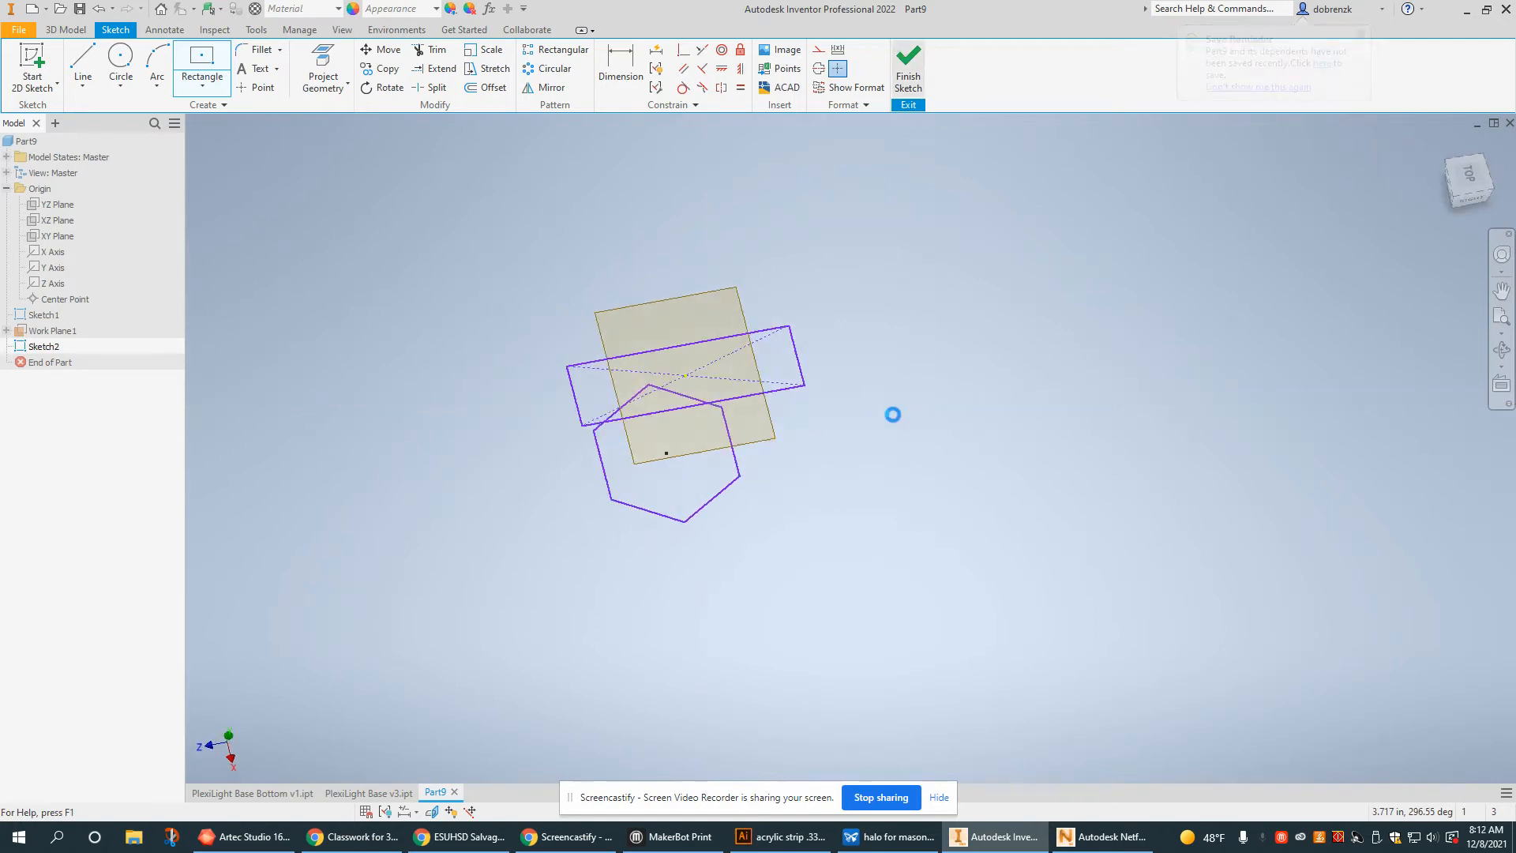
click(908, 64)
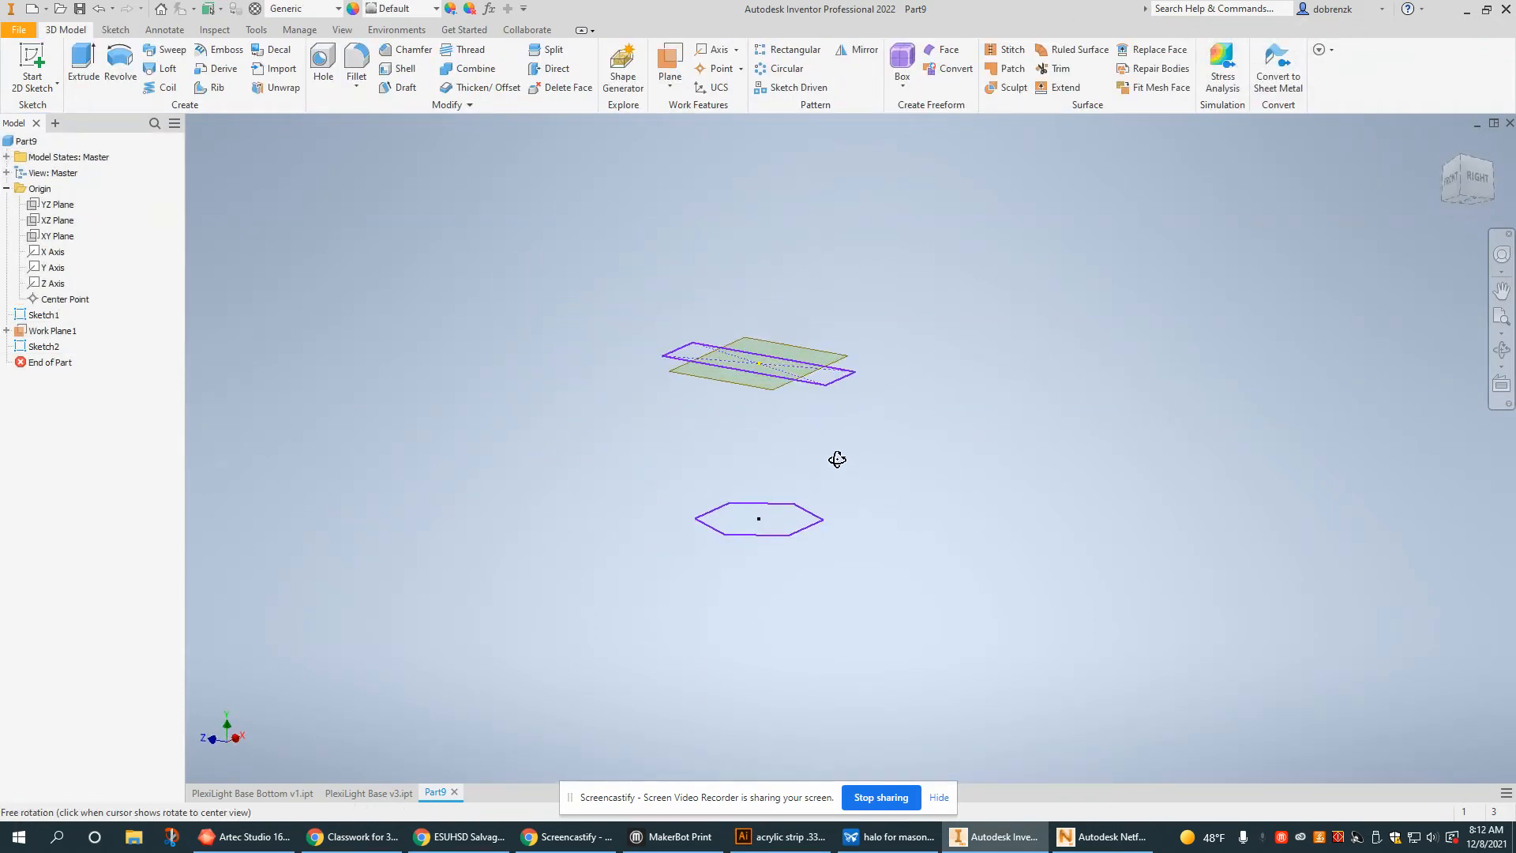
drag(837, 460, 799, 455)
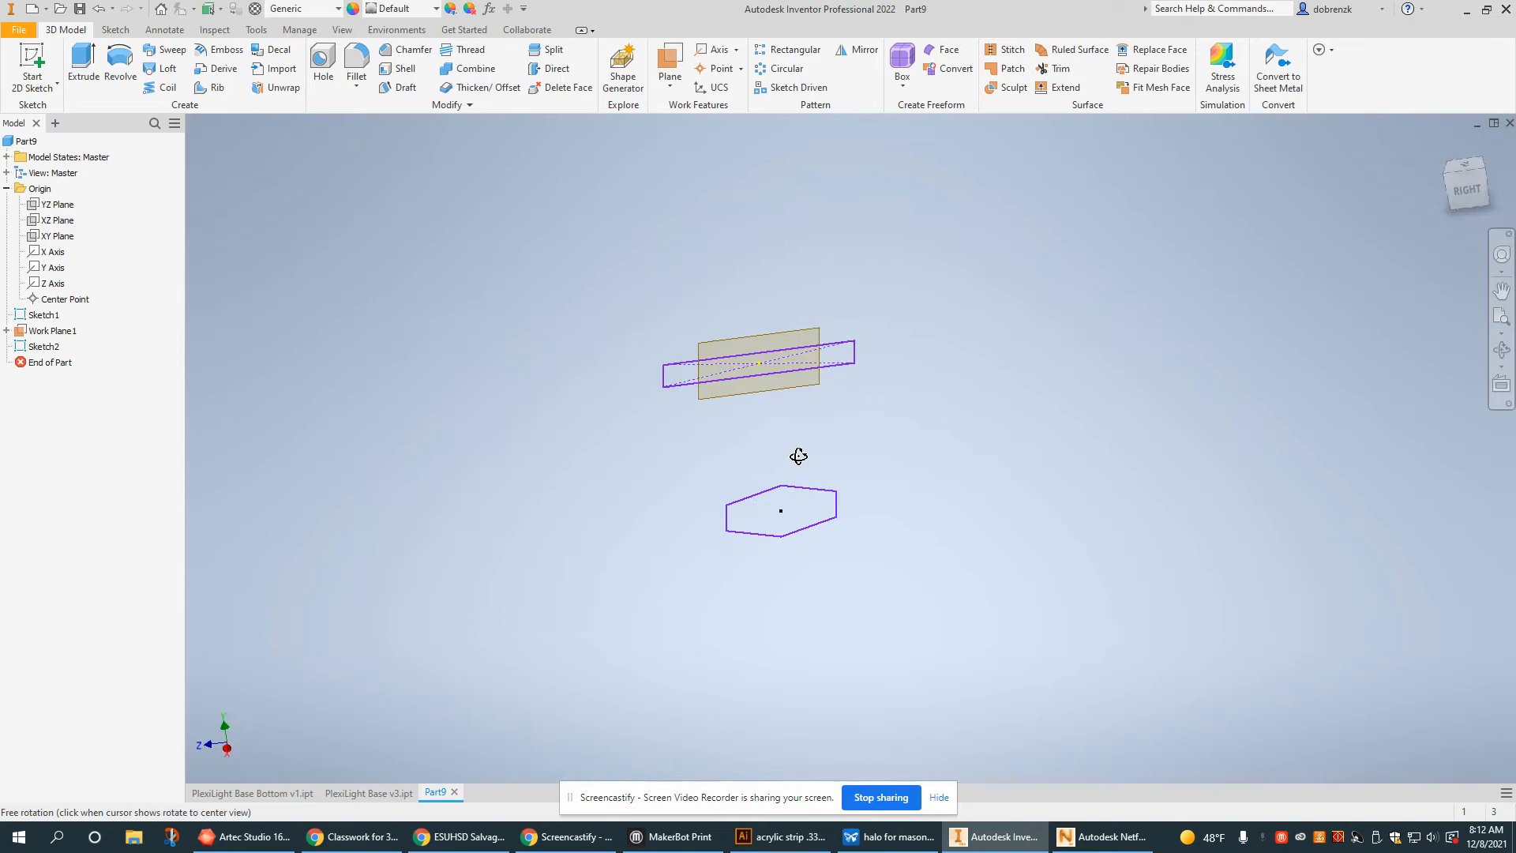
drag(799, 456, 819, 499)
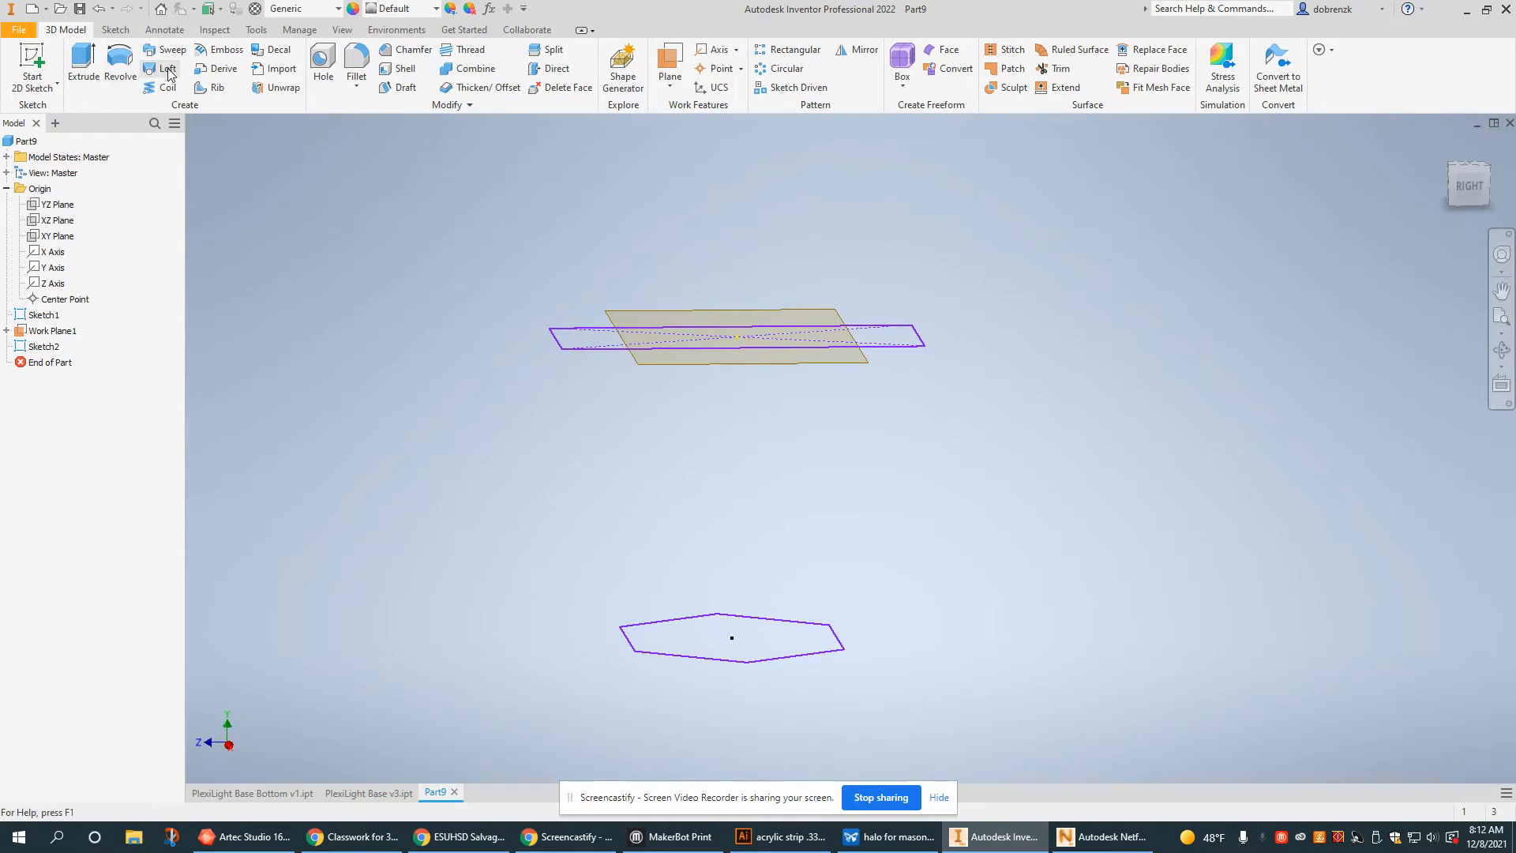
Preview a loft with Sketch2 and Sketch1 as sections and inspect the transition shape.
click(159, 68)
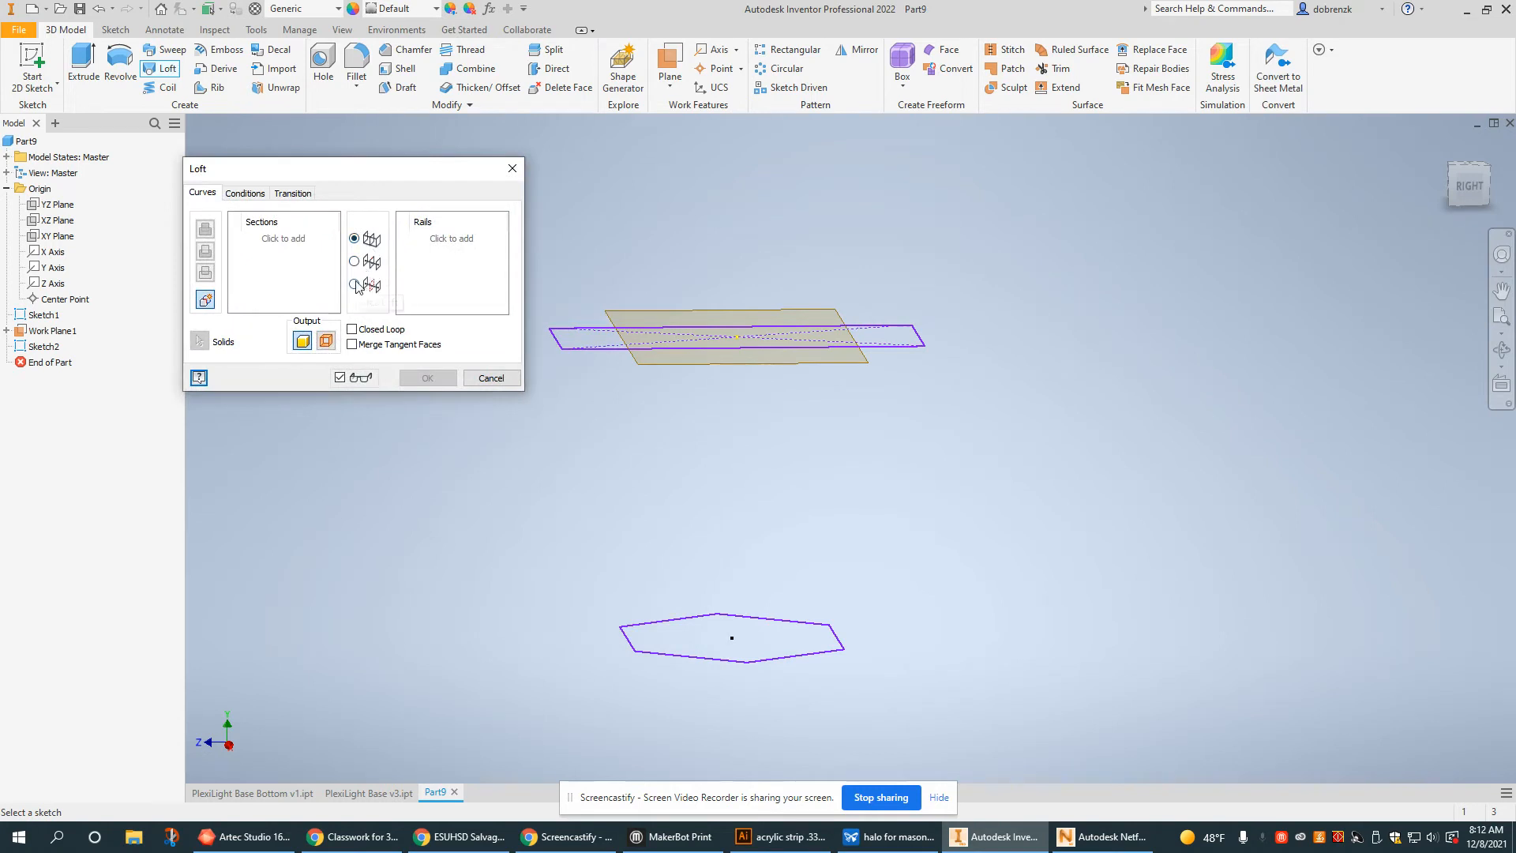
mouse_move(365, 284)
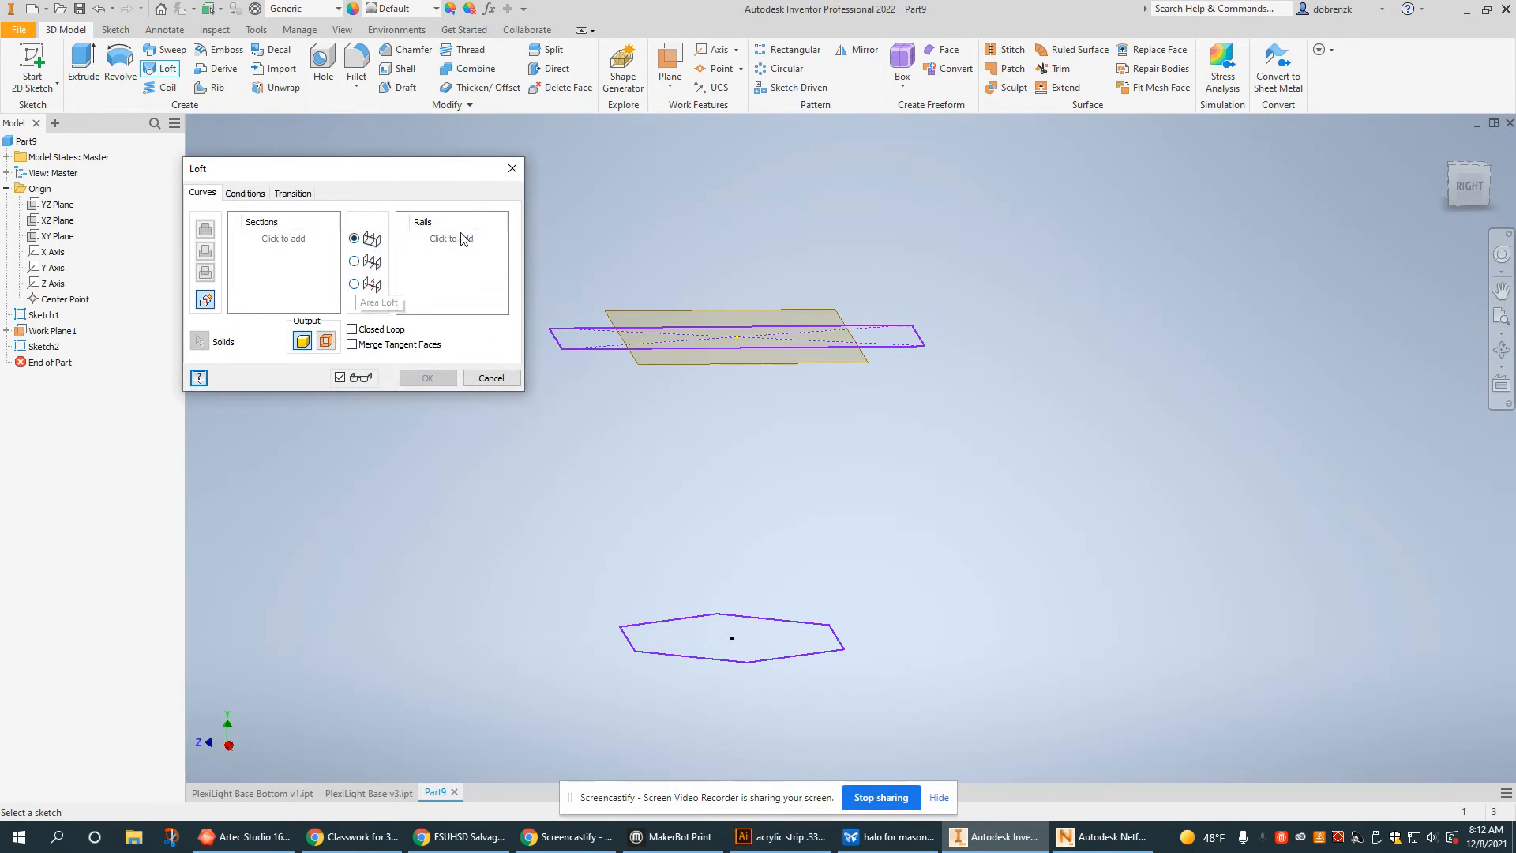
mouse_move(224, 252)
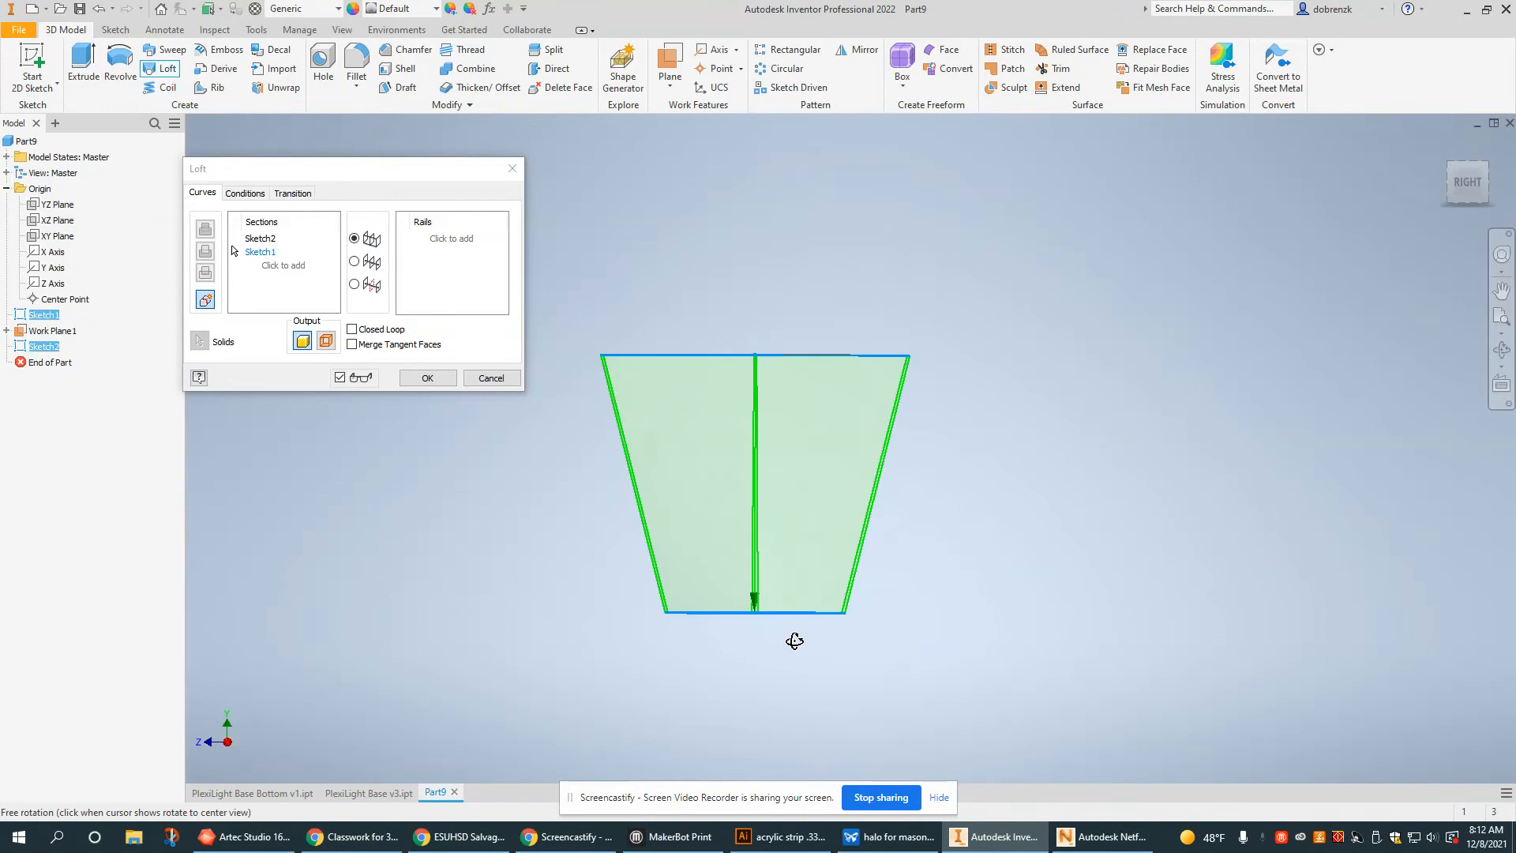
drag(794, 640, 717, 649)
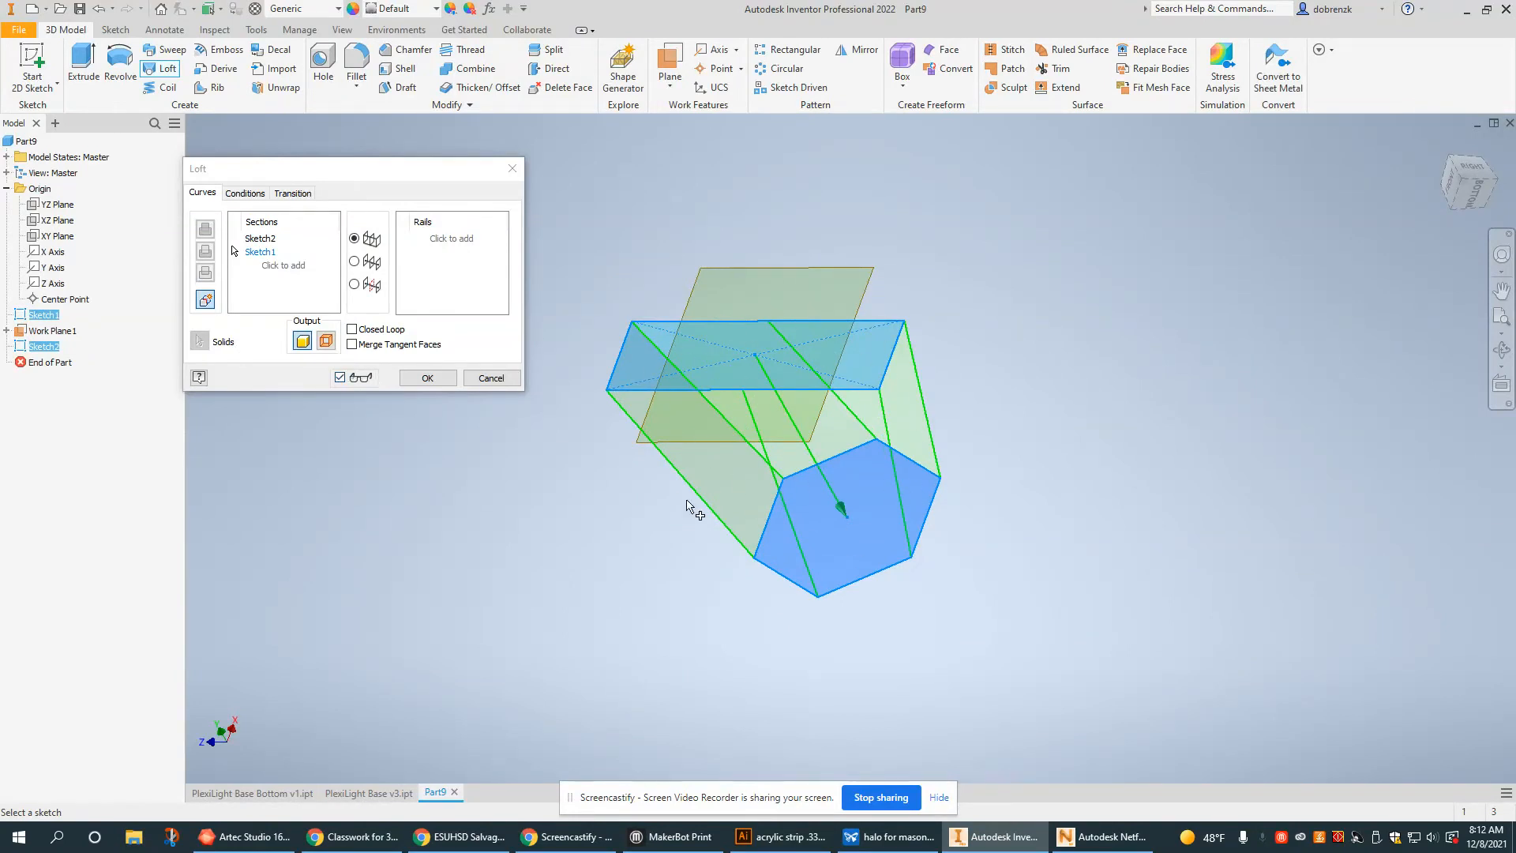
drag(692, 507, 648, 597)
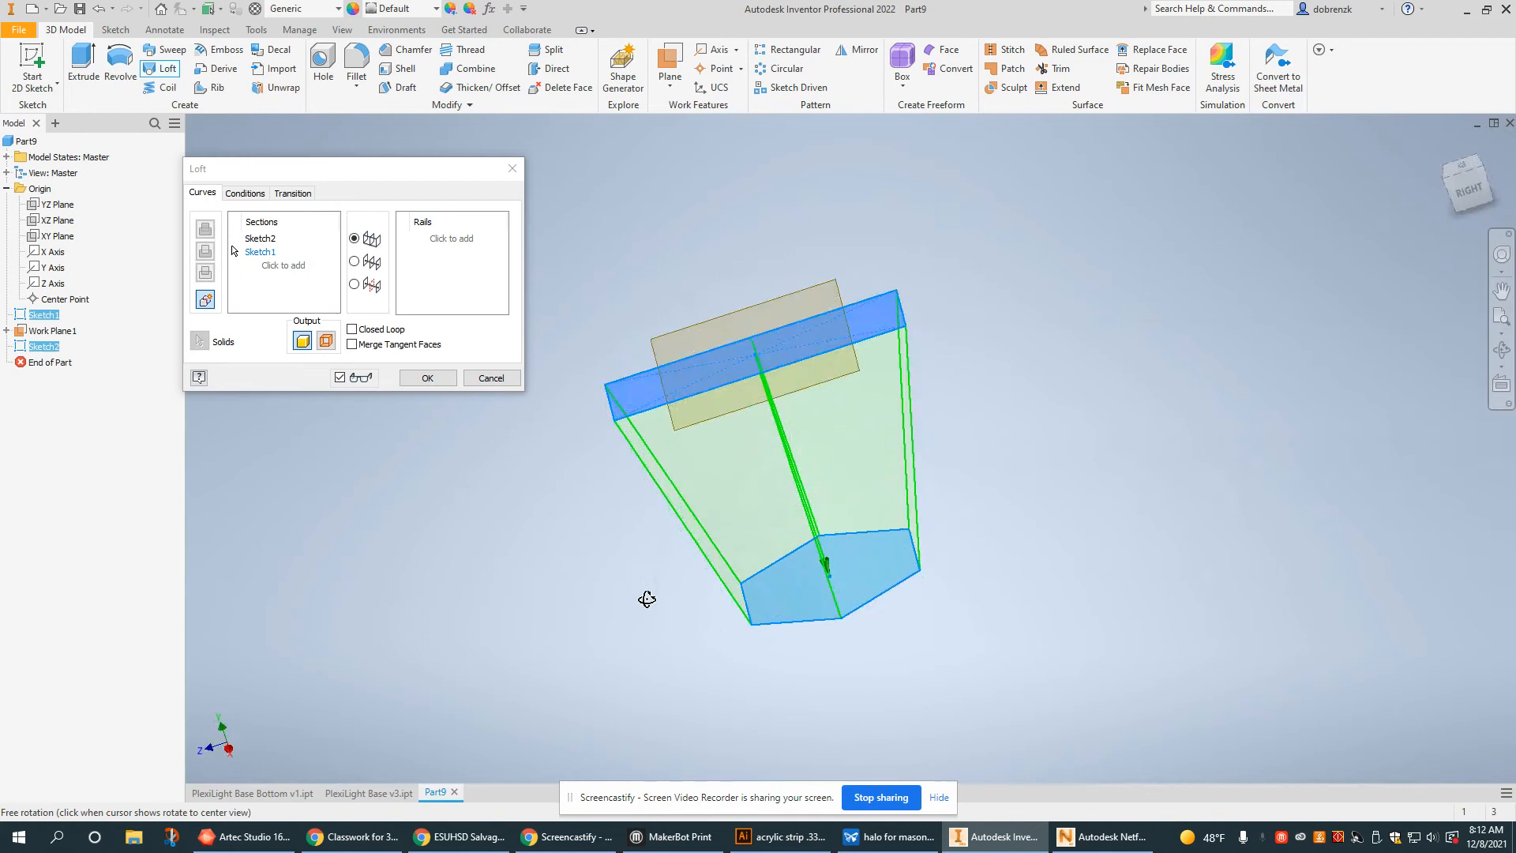
Create the Loft1 solid and orbit it to view the hexagon and rectangle ends and sides.
click(426, 377)
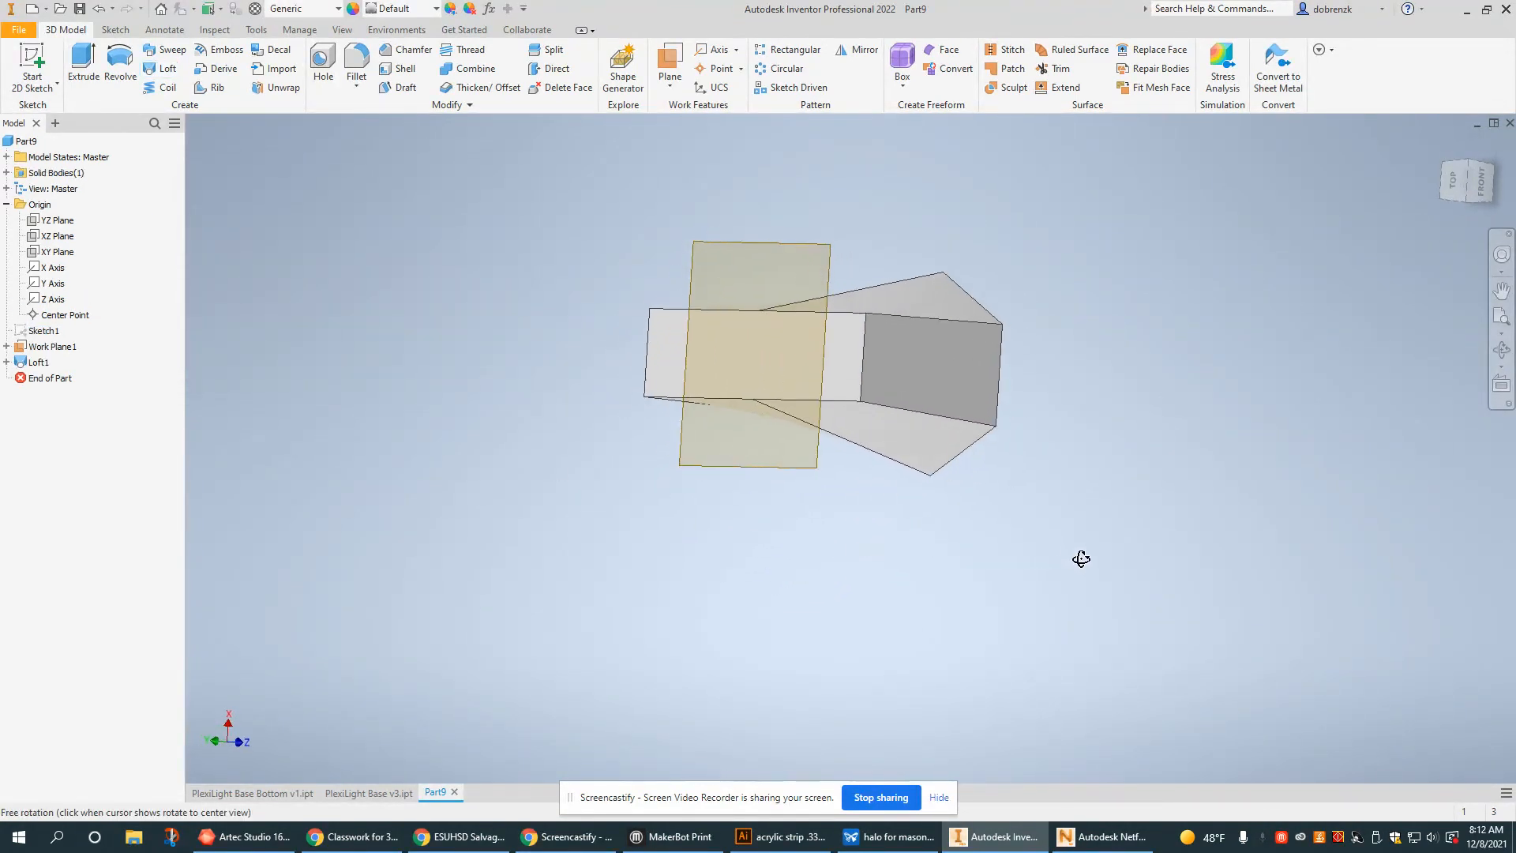
drag(1080, 557, 785, 657)
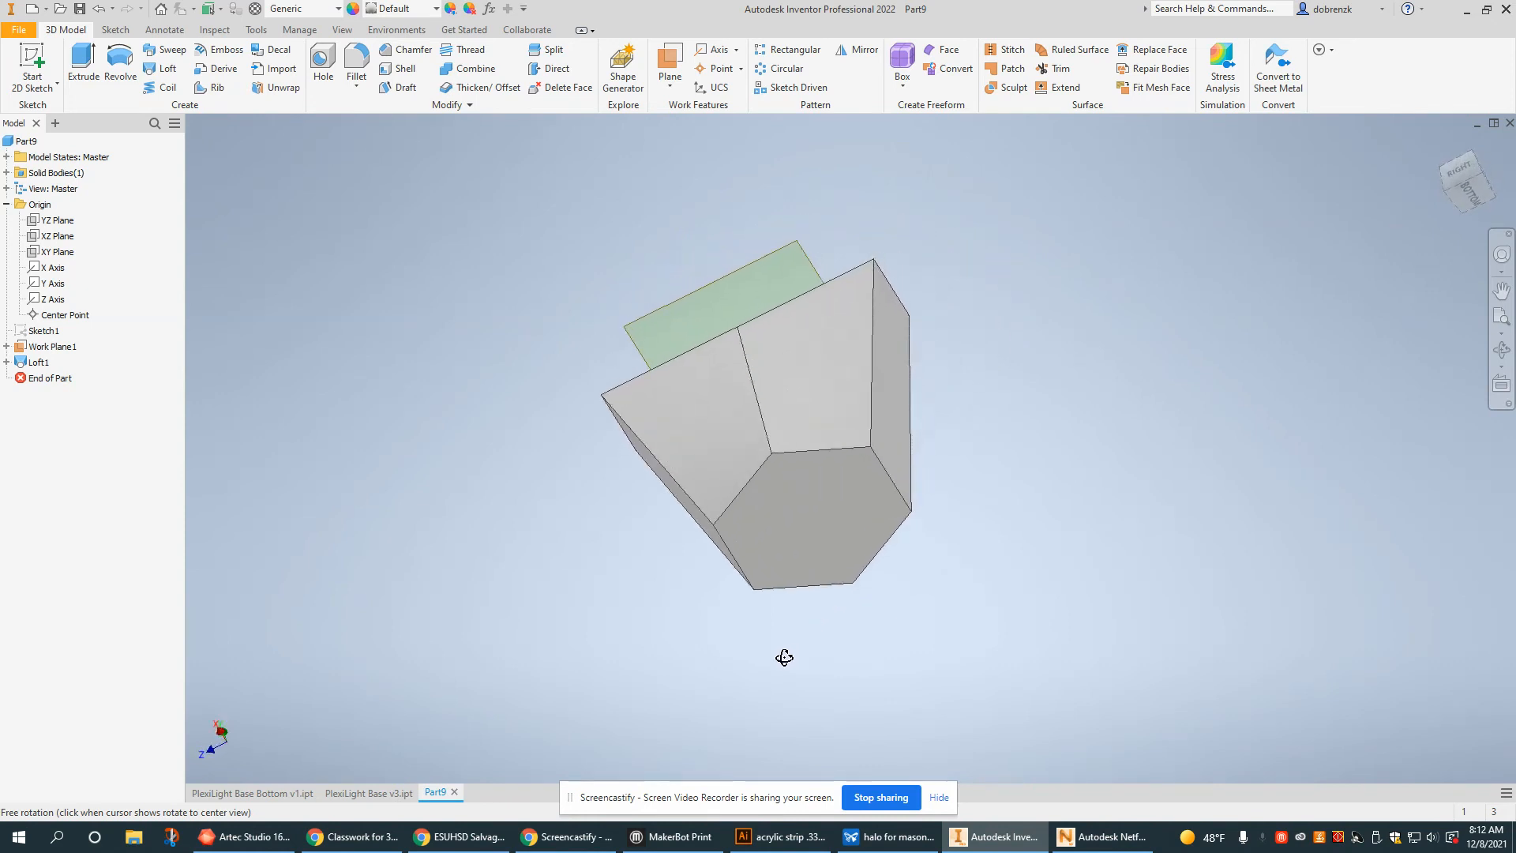
drag(784, 657, 949, 600)
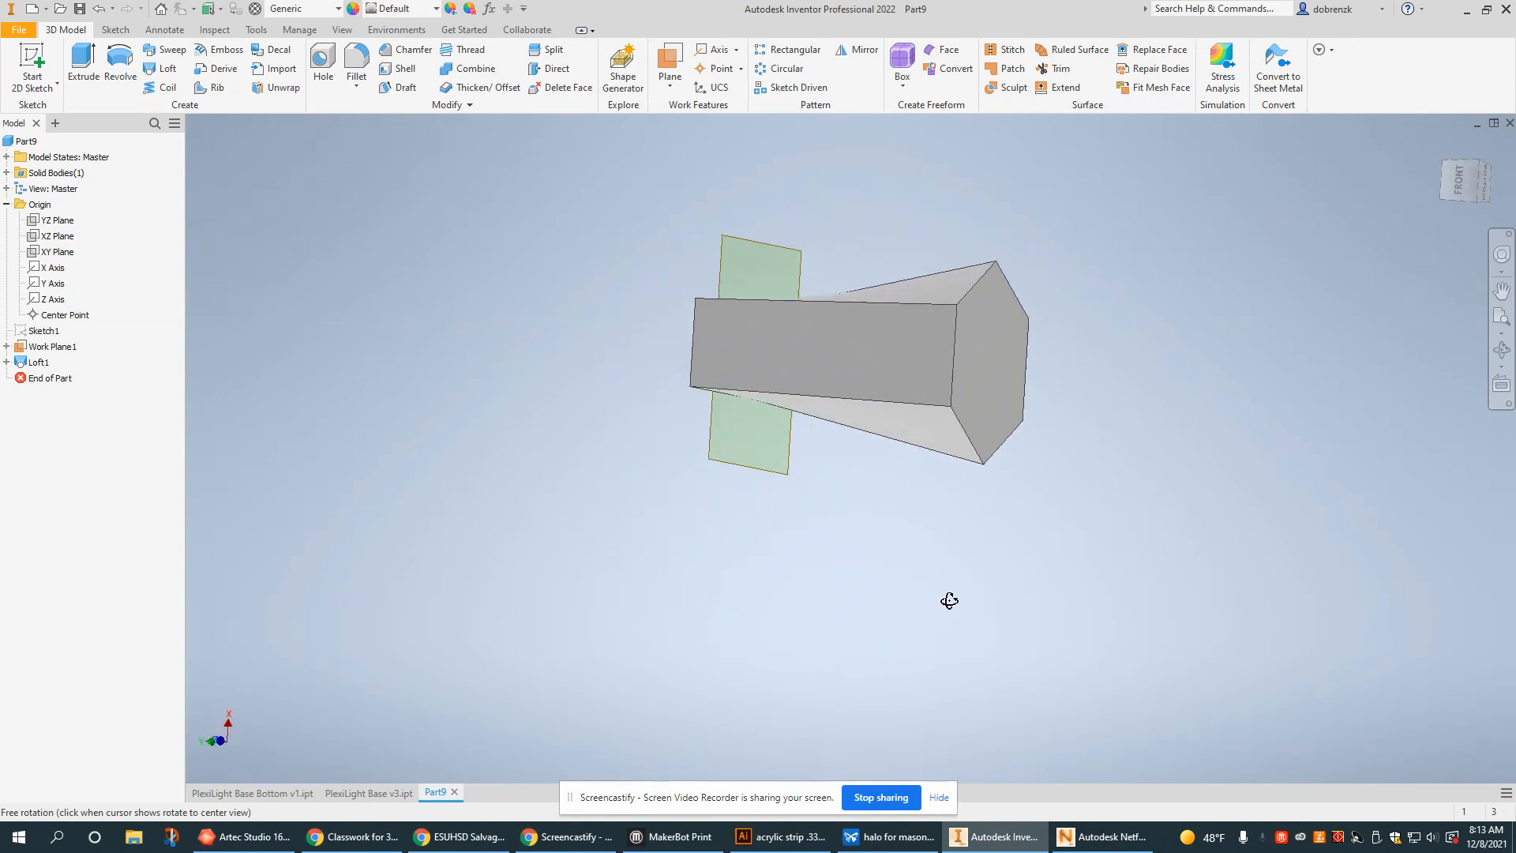
drag(949, 600, 601, 620)
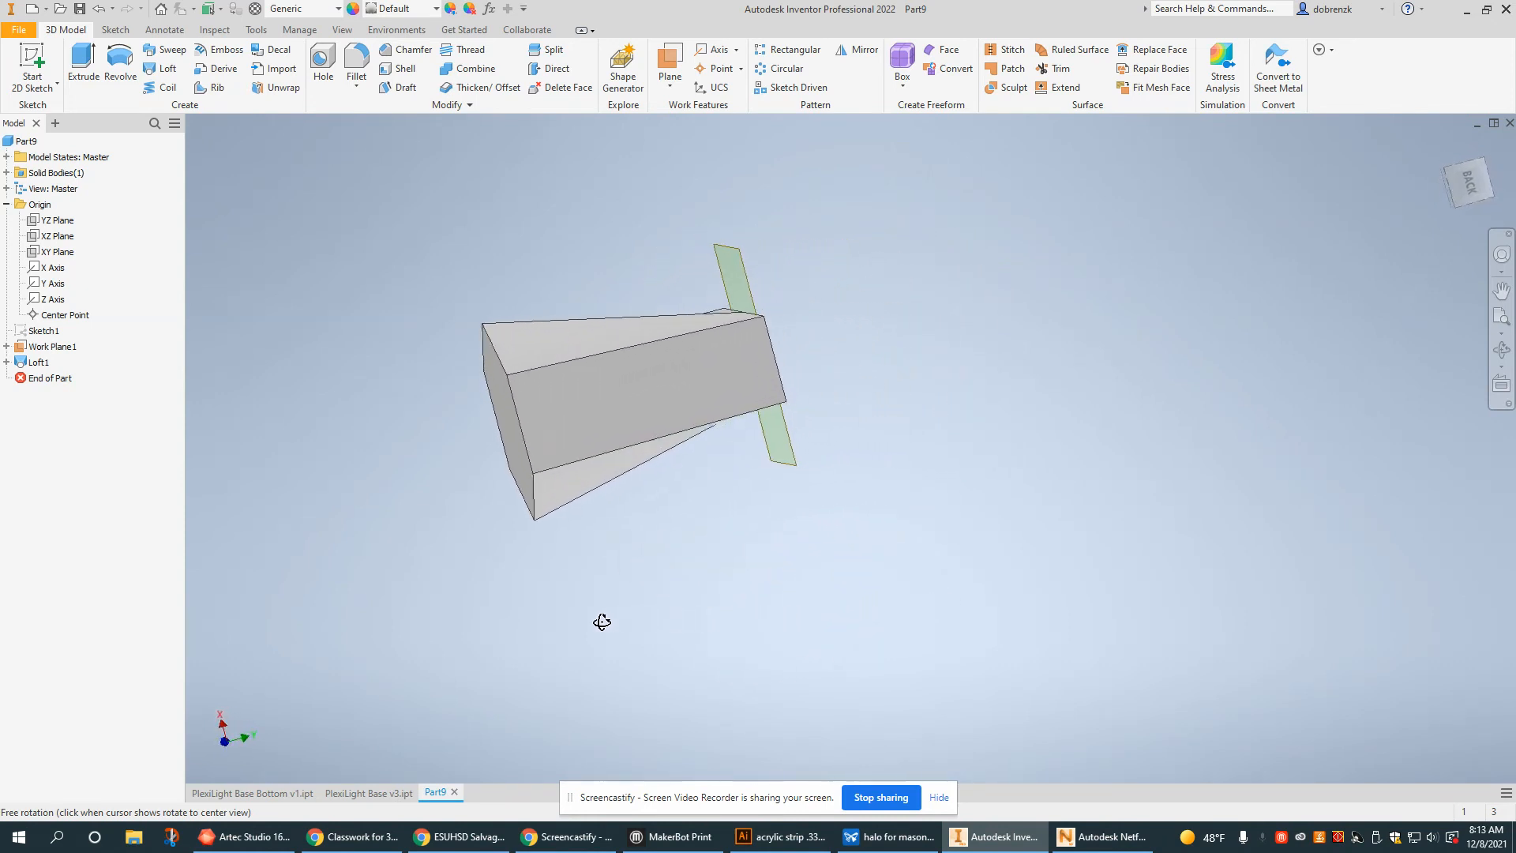
drag(601, 622, 756, 578)
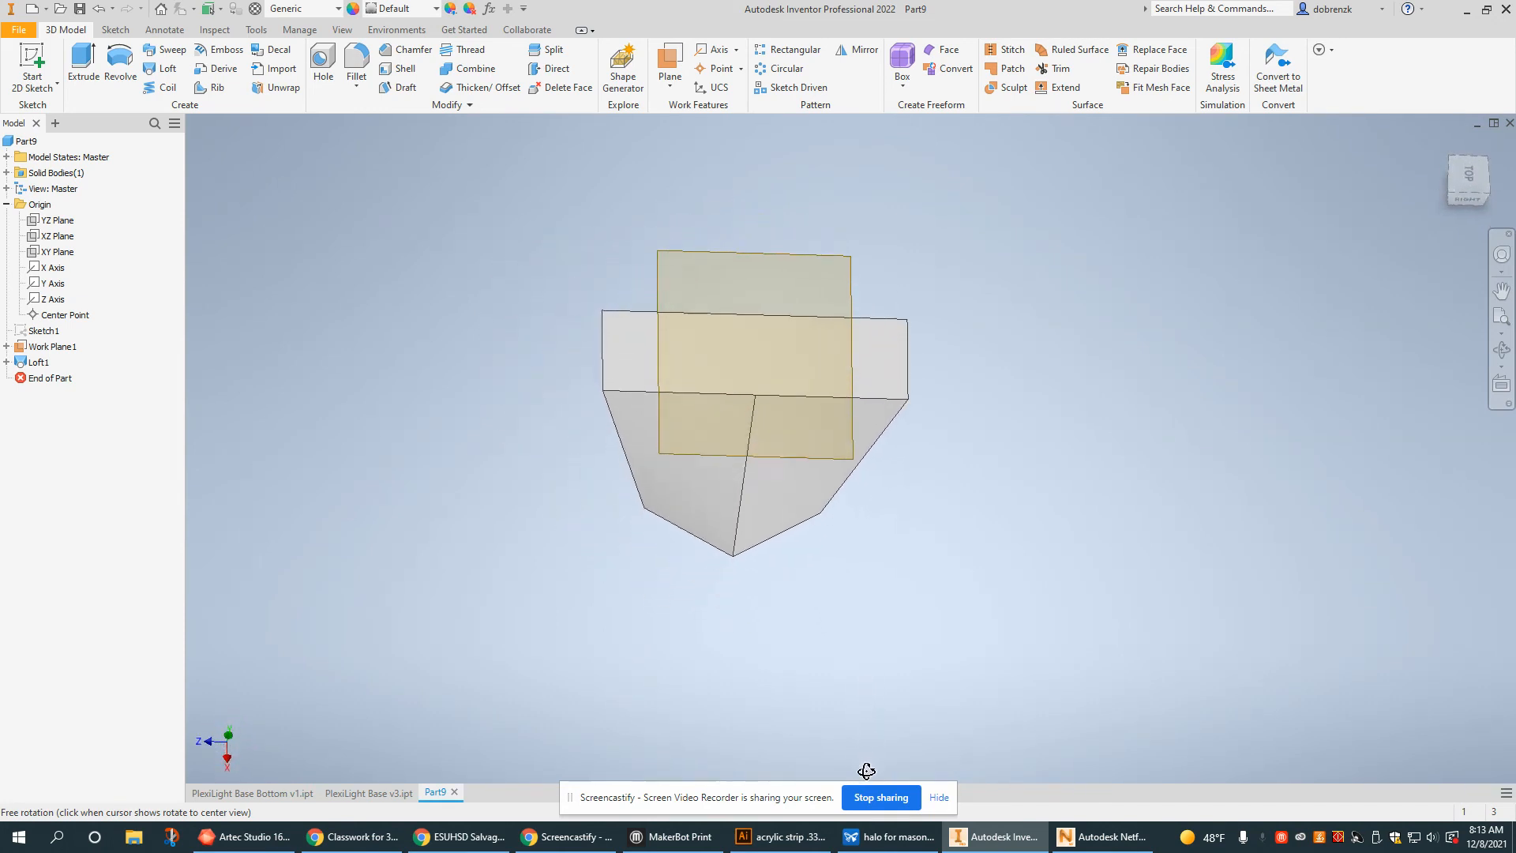
drag(866, 769, 960, 593)
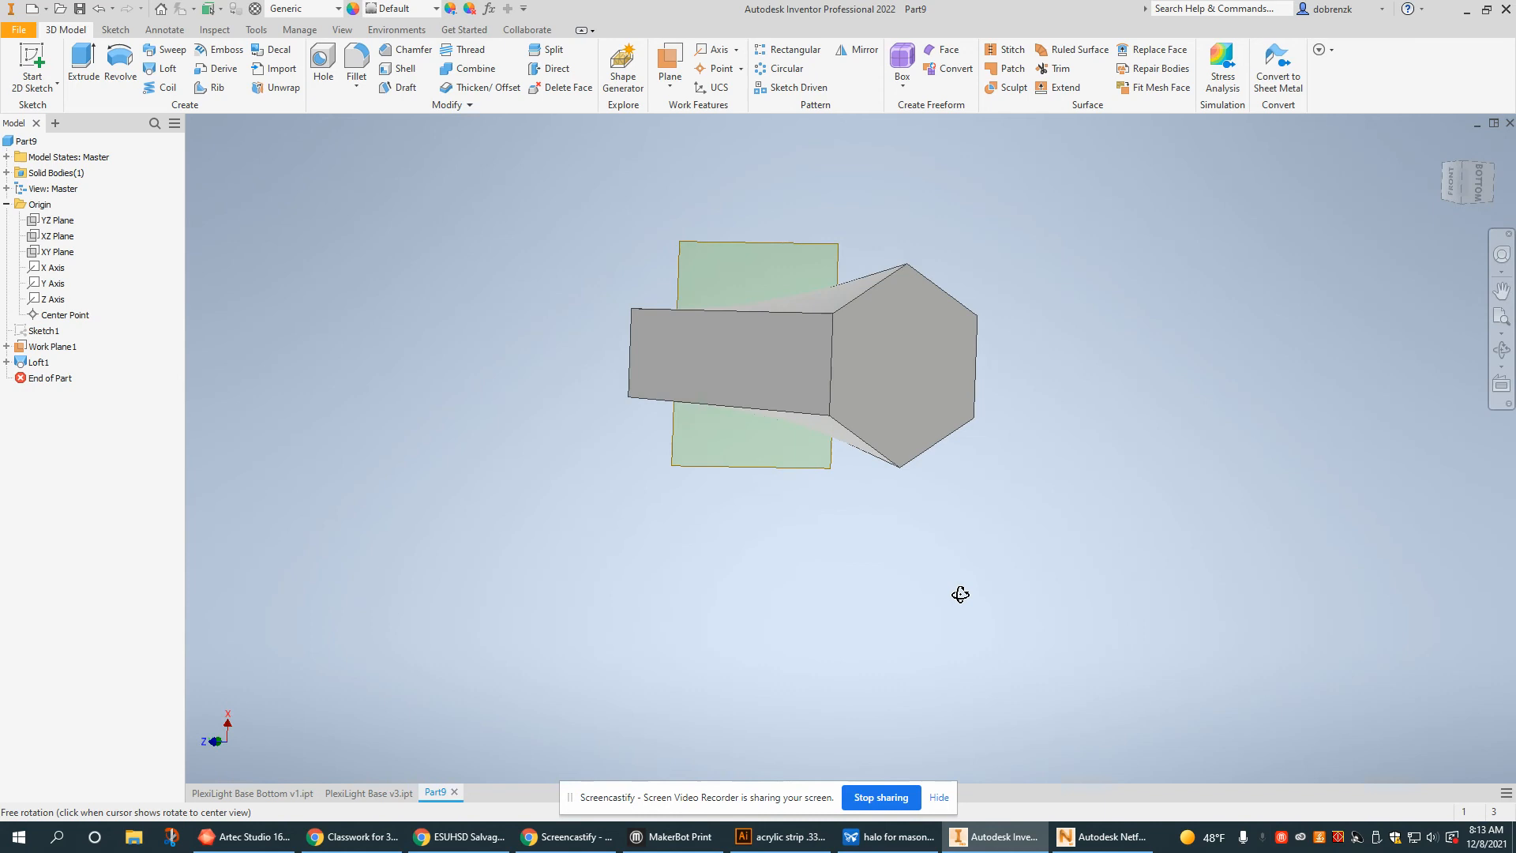
drag(960, 593, 925, 619)
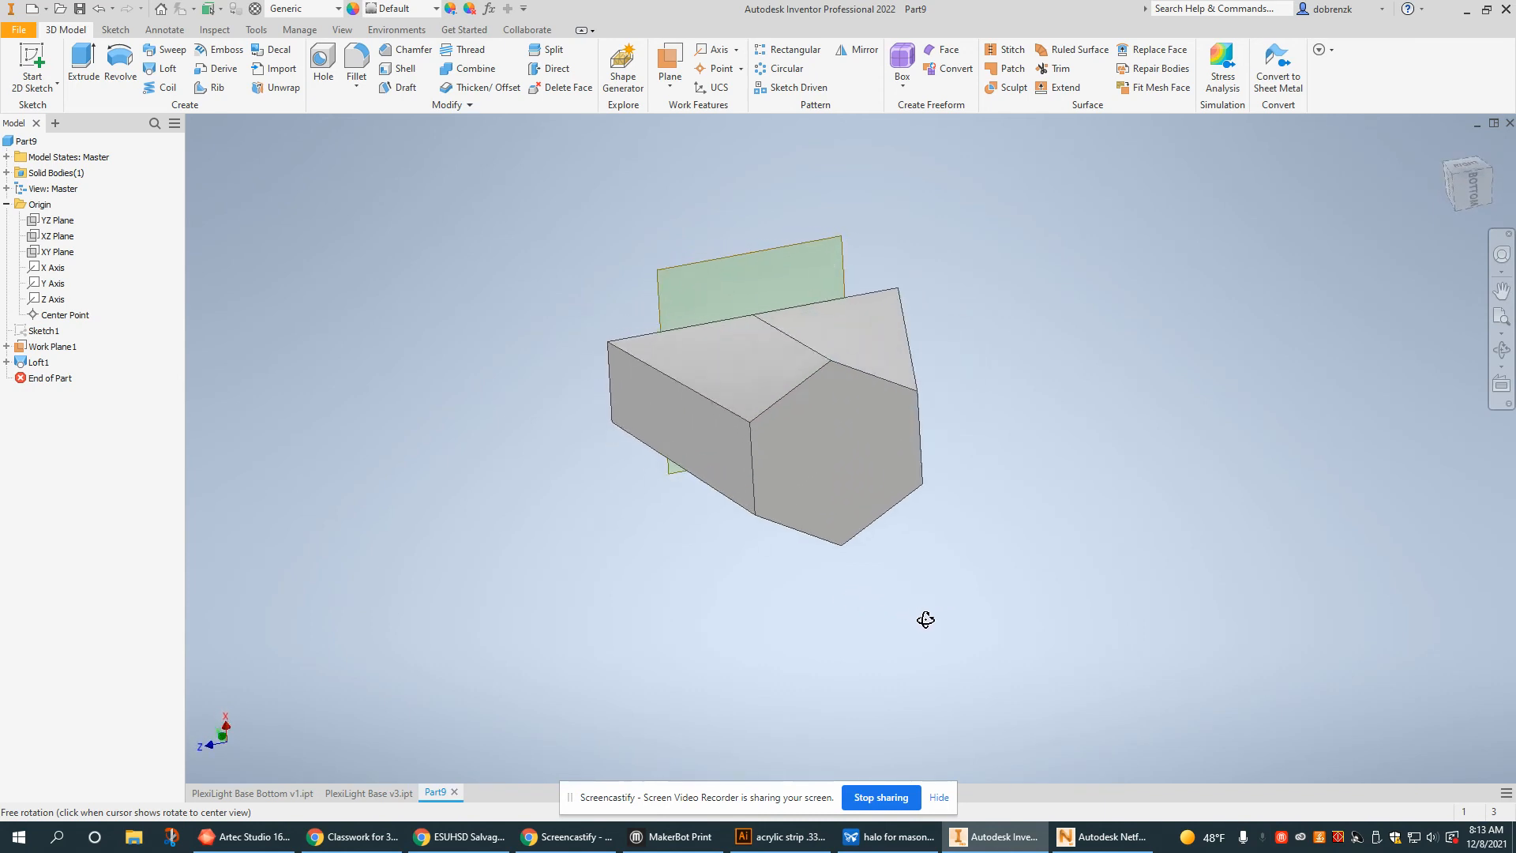
drag(925, 619, 1005, 722)
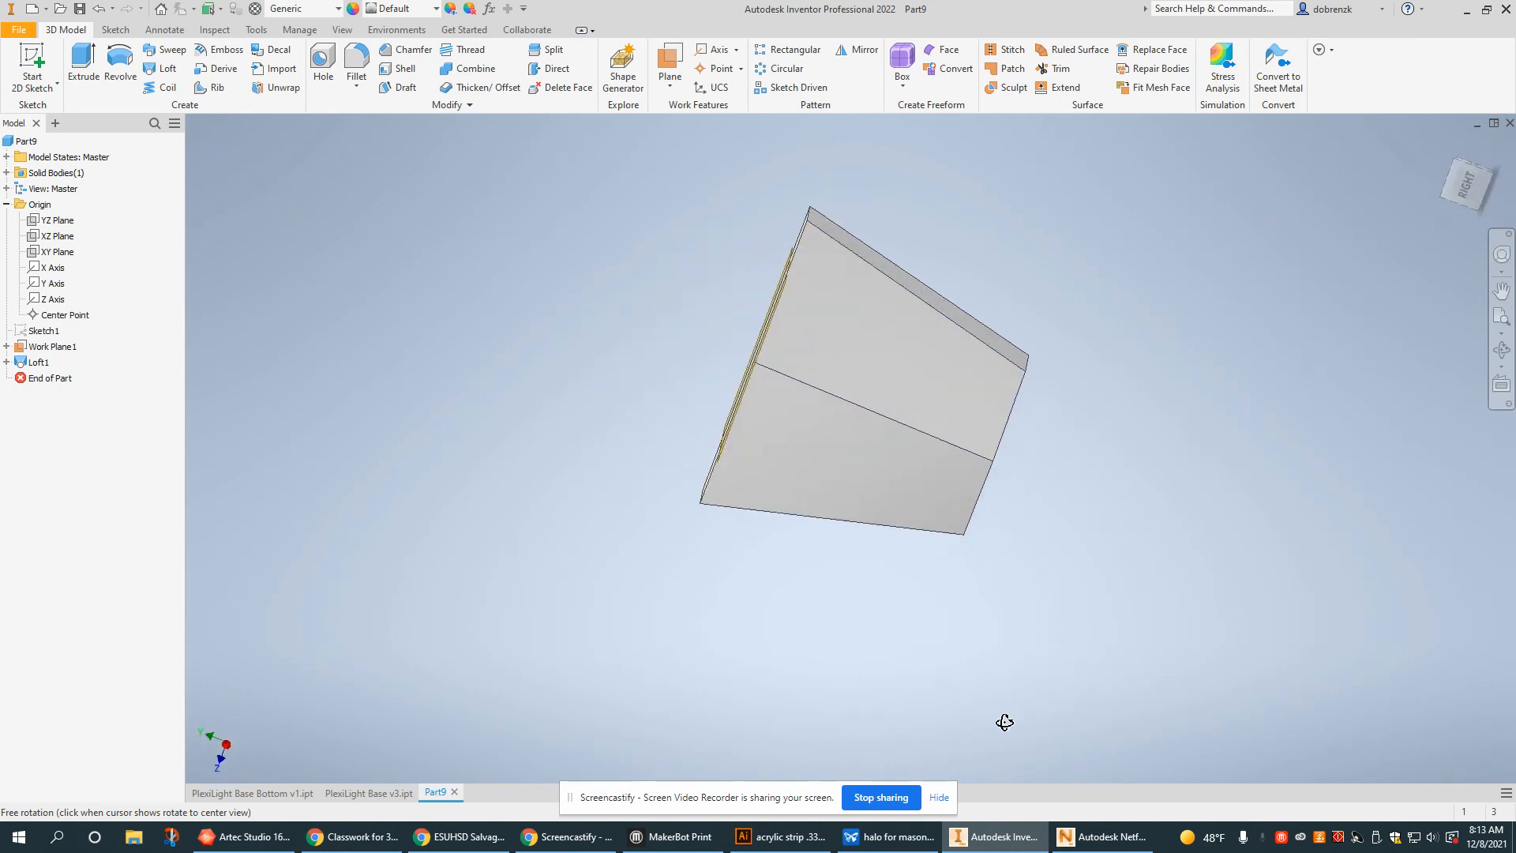
drag(1004, 722, 554, 763)
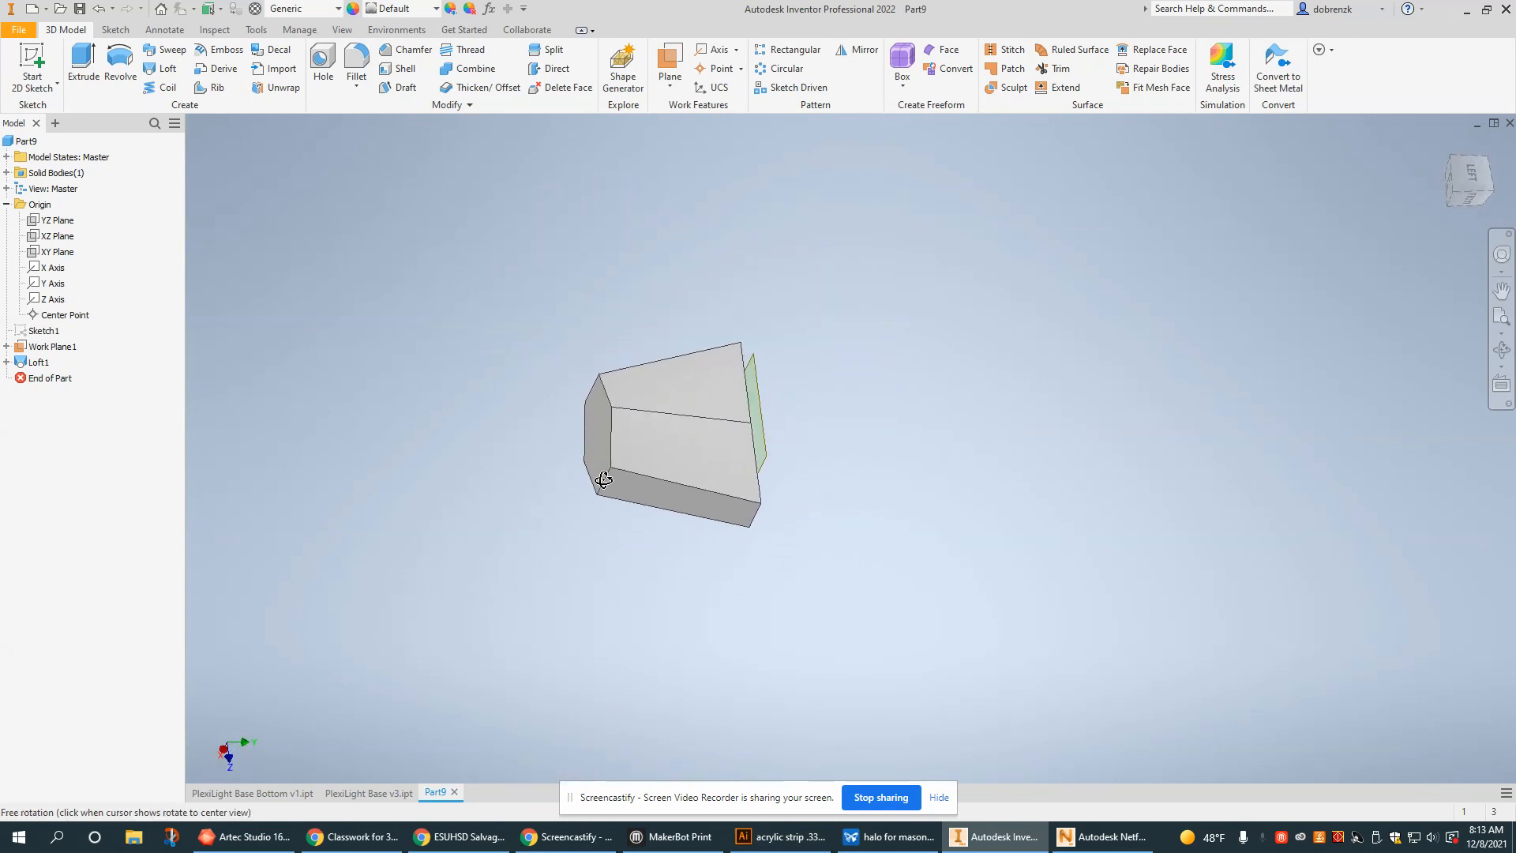
drag(605, 482, 647, 430)
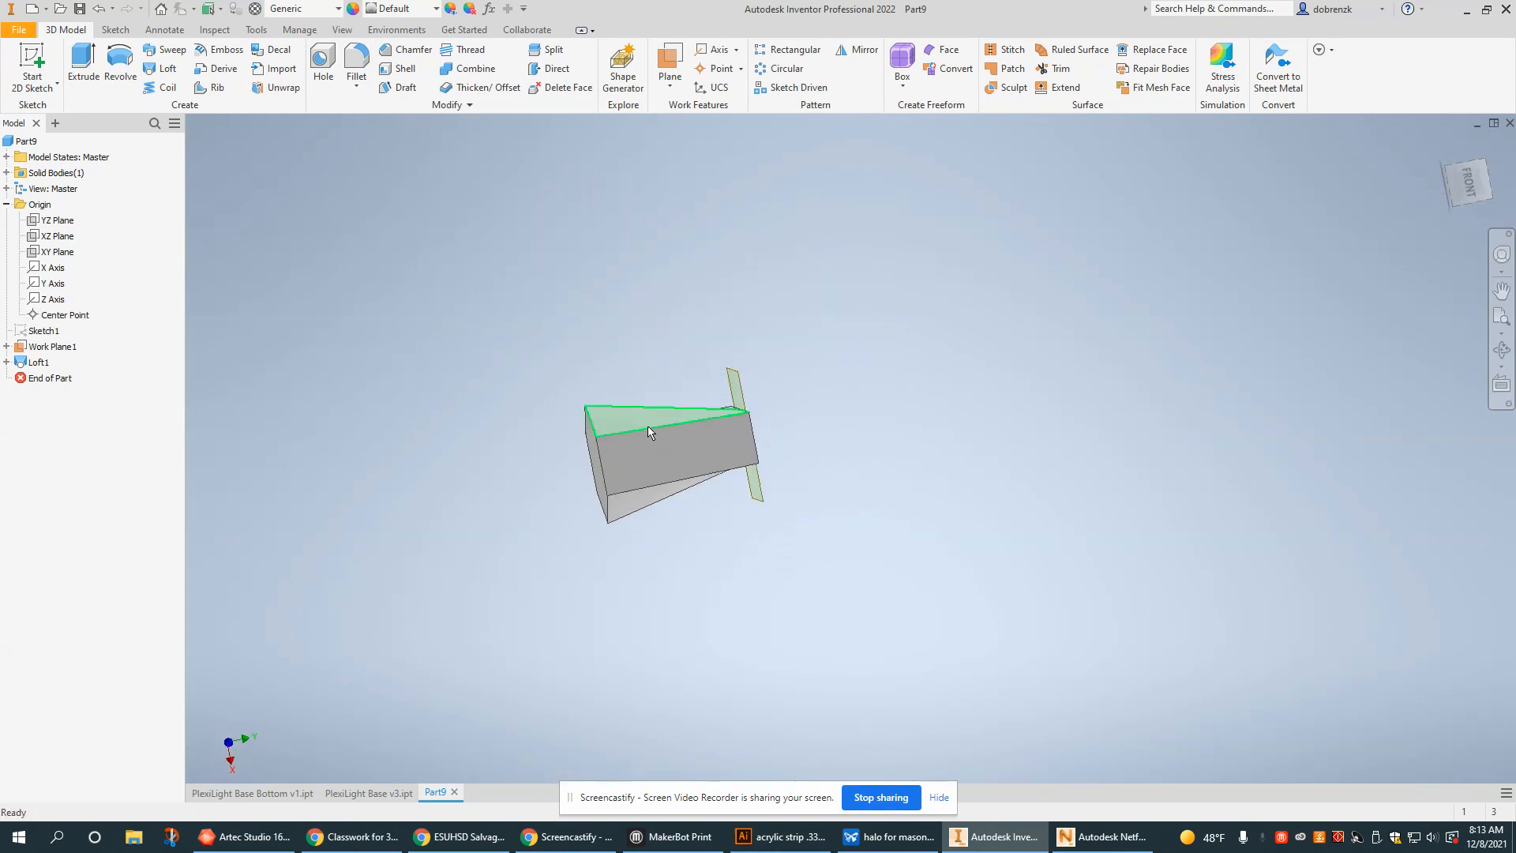